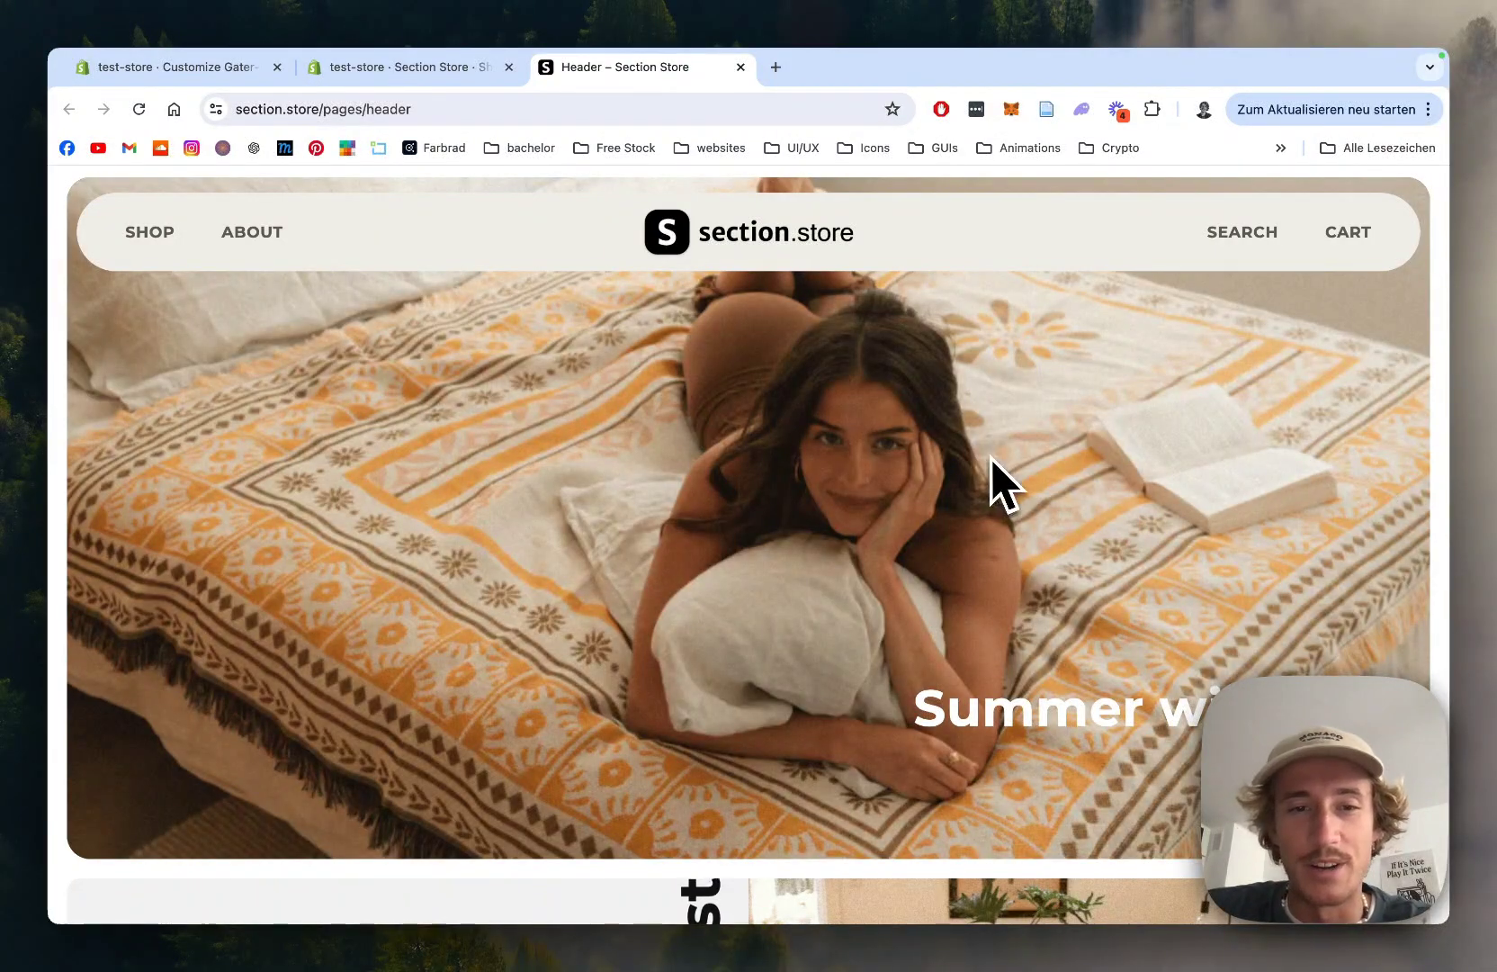
Browse the Header demo page, then return to the Section Store app in Shopify admin
scroll(down, 3)
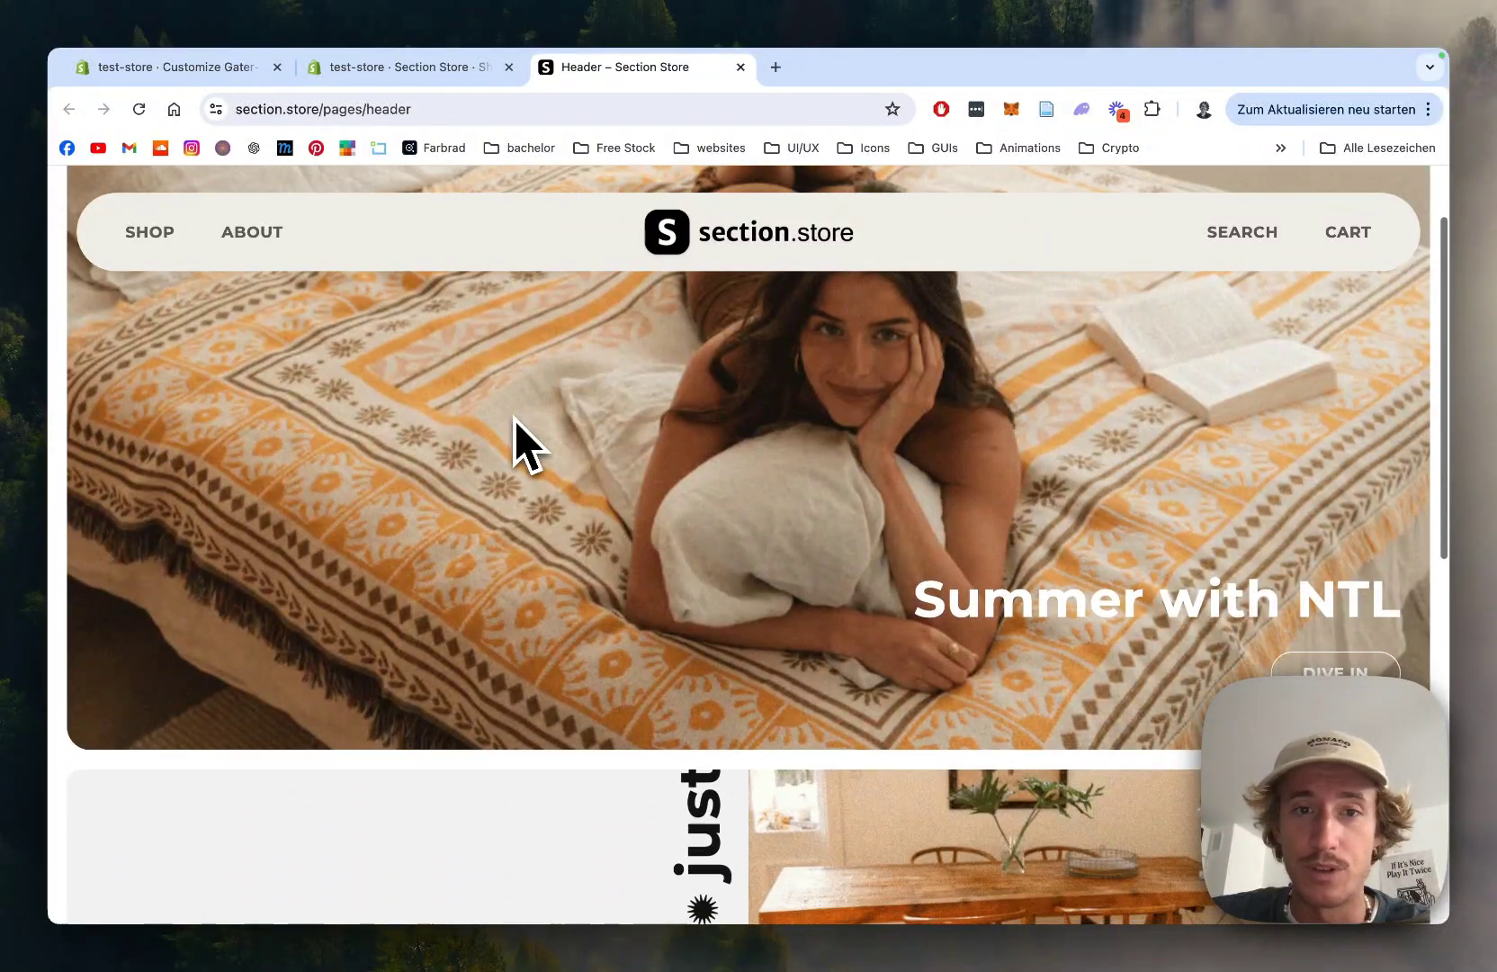
click(402, 67)
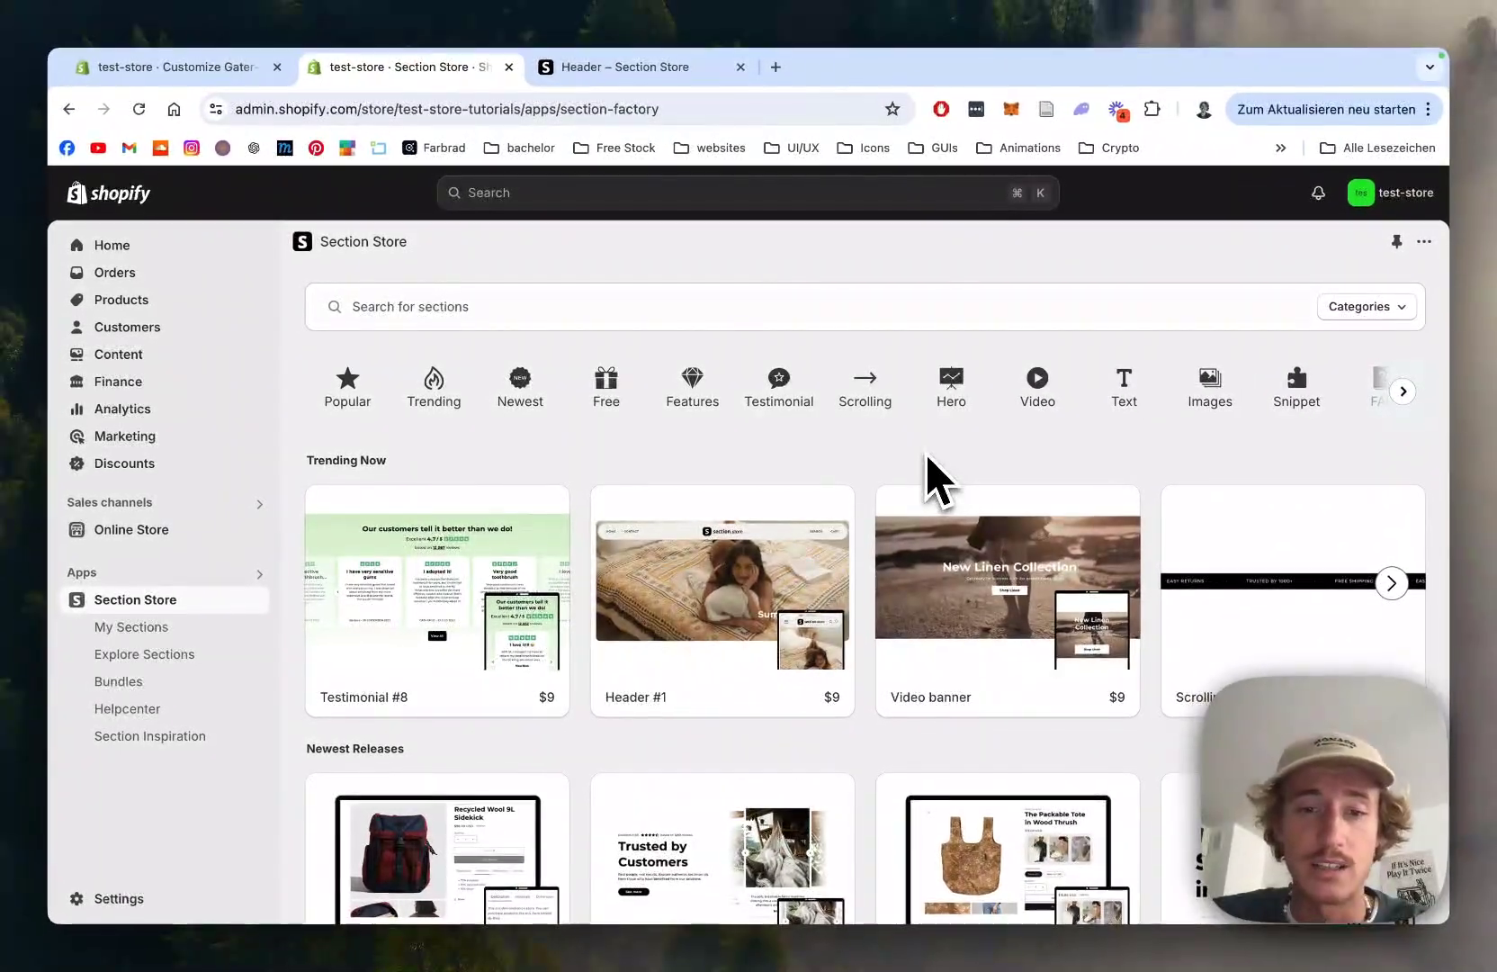
View the Header #1 card's details under Trending Now and read through its features
scroll(down, 3)
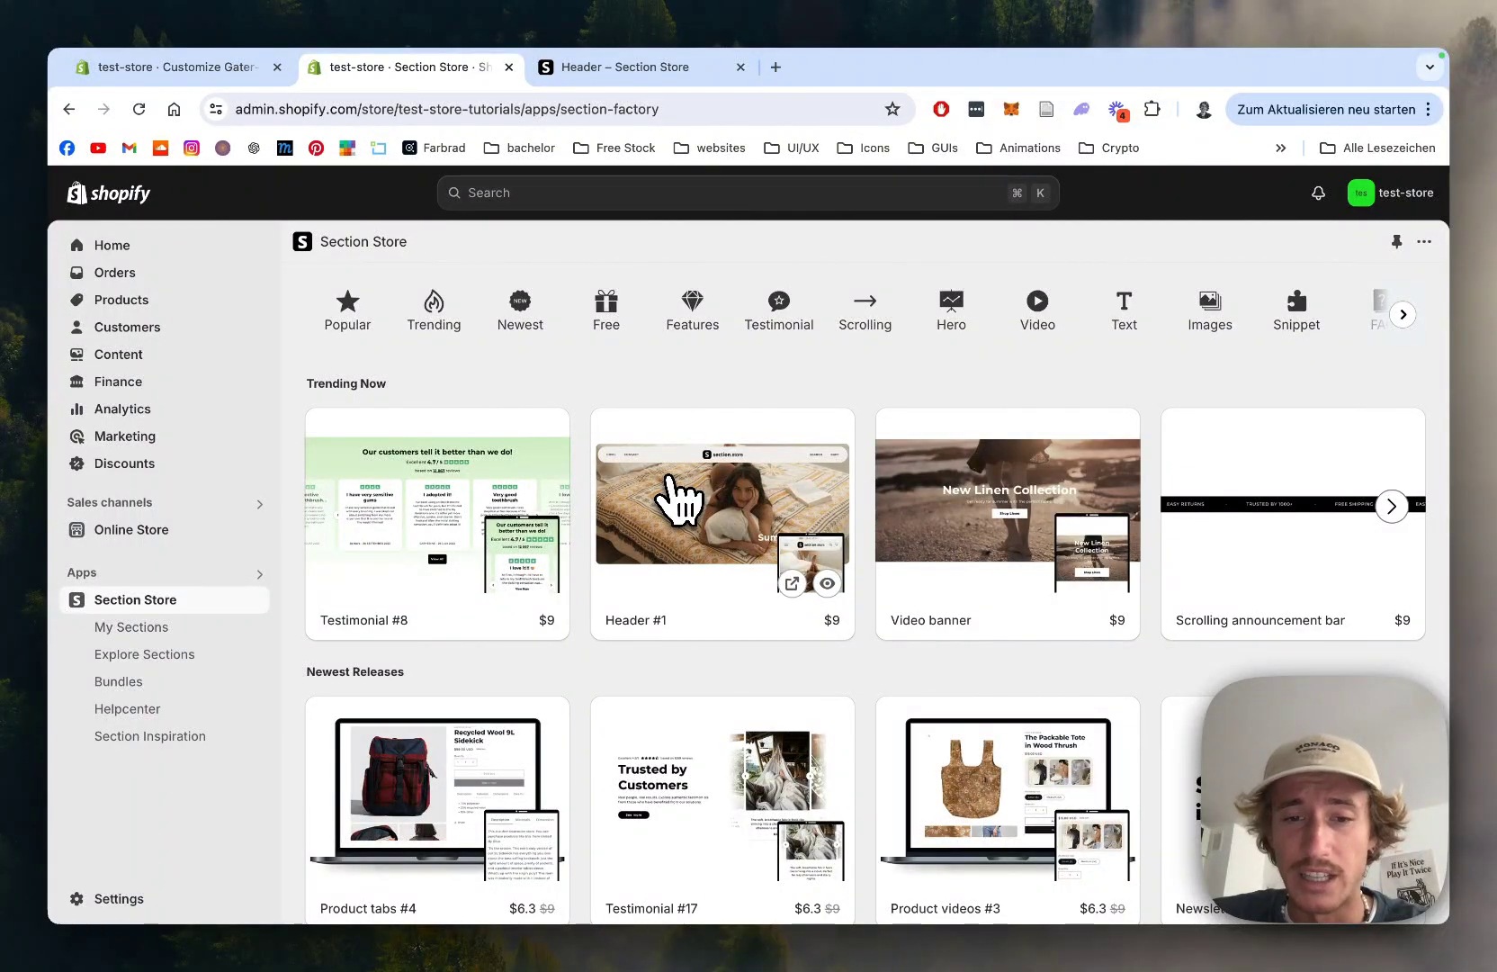
click(722, 499)
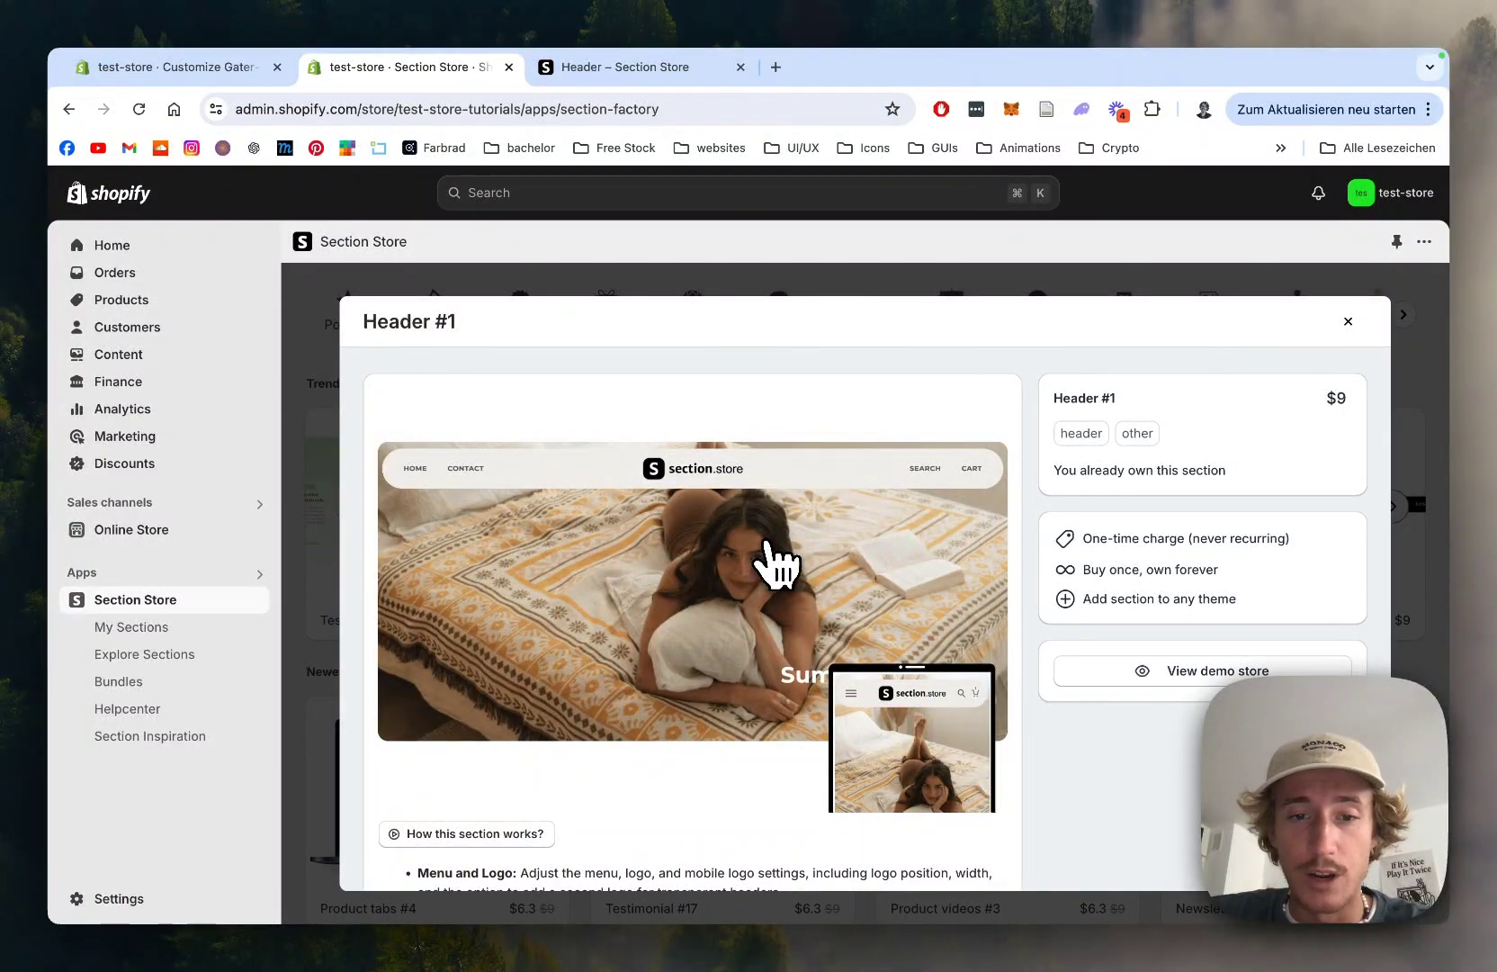
mouse_move(1332, 460)
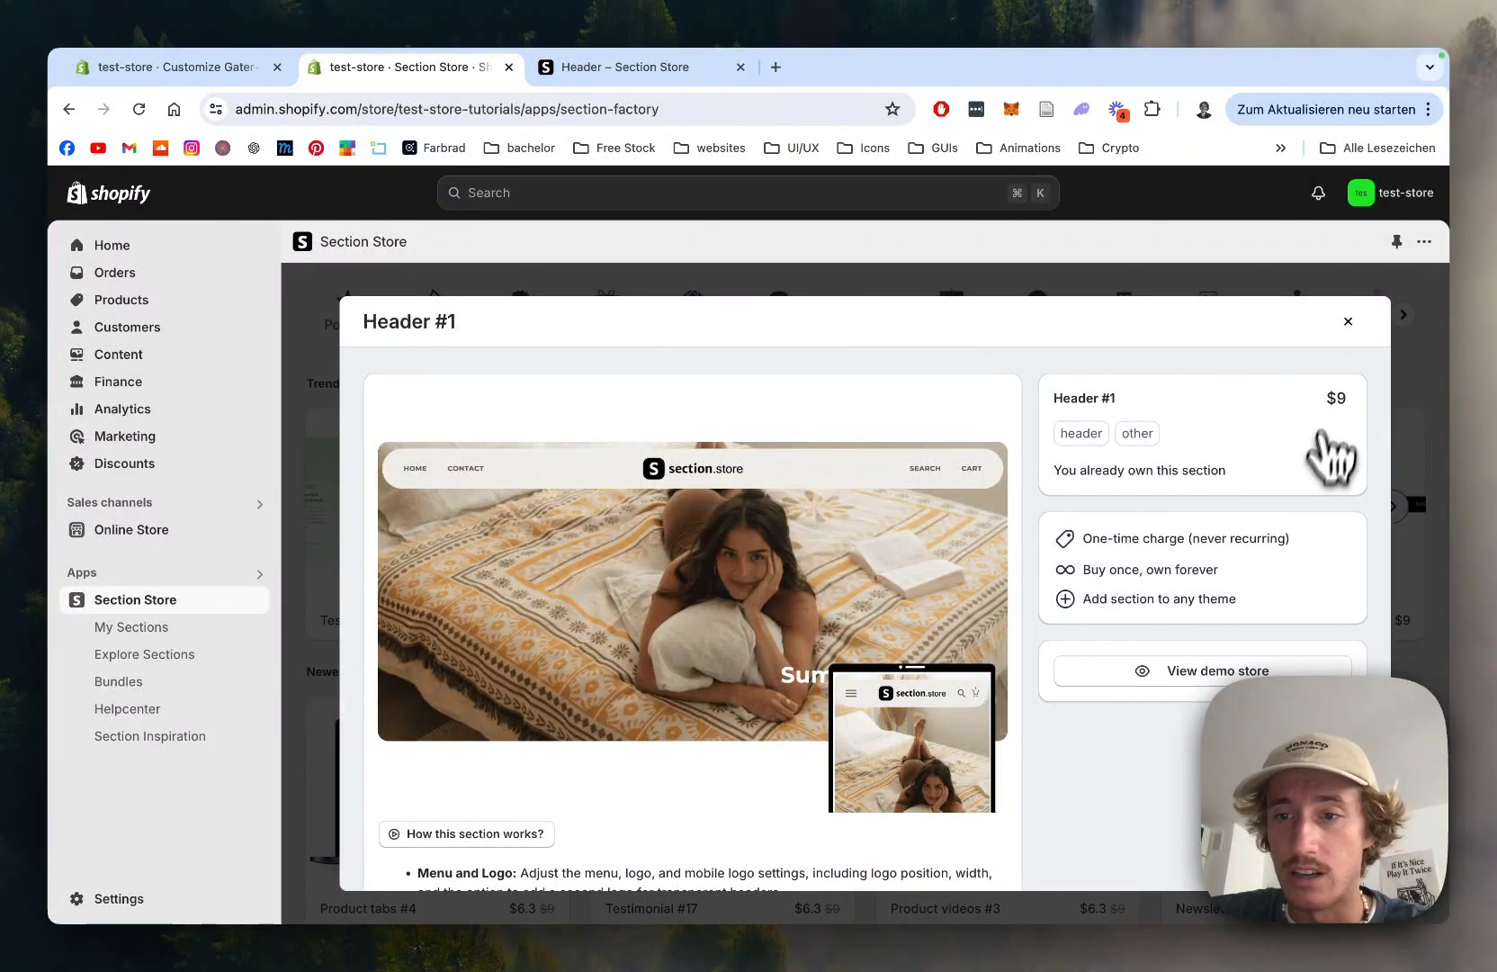
mouse_move(225, 520)
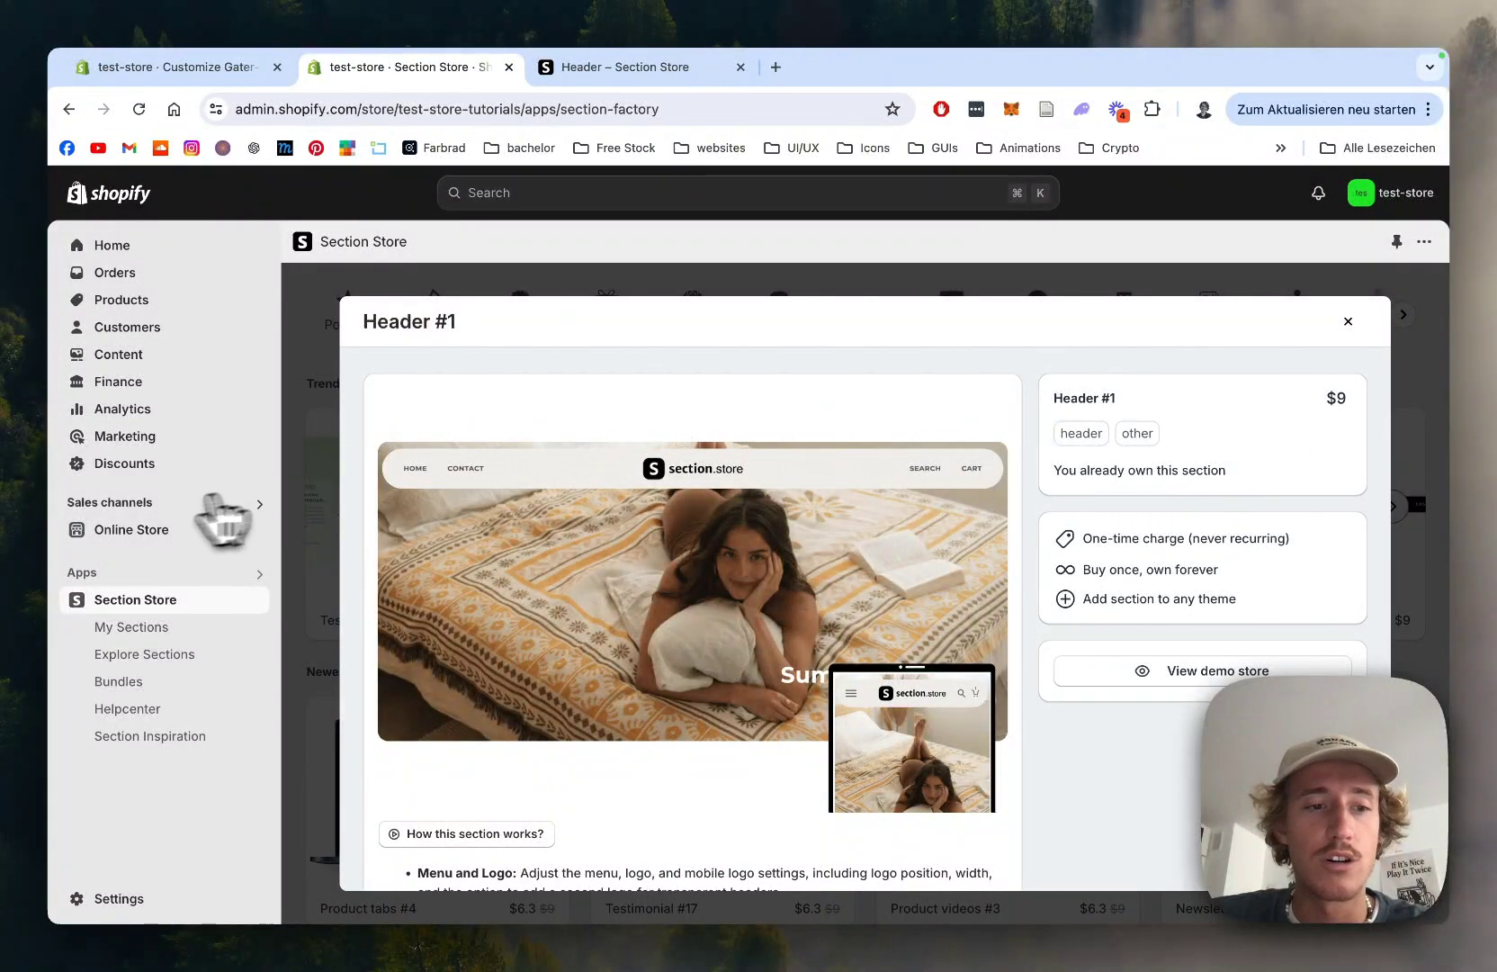
scroll(down, 3)
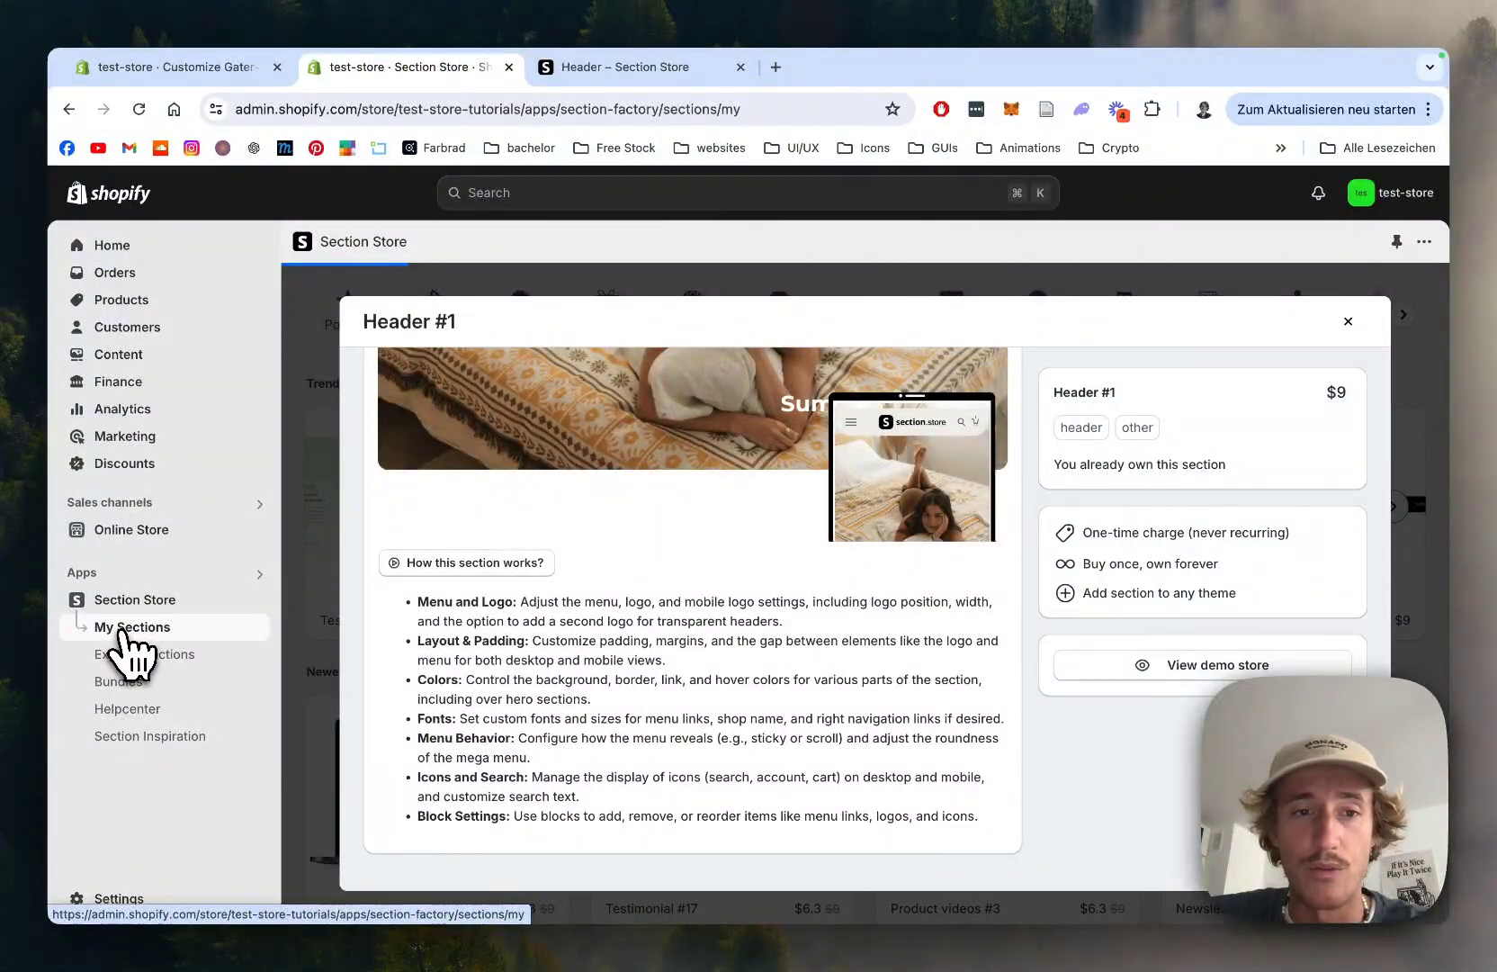
From My Sections, customize in the live Gater-Full-Store theme
click(1348, 322)
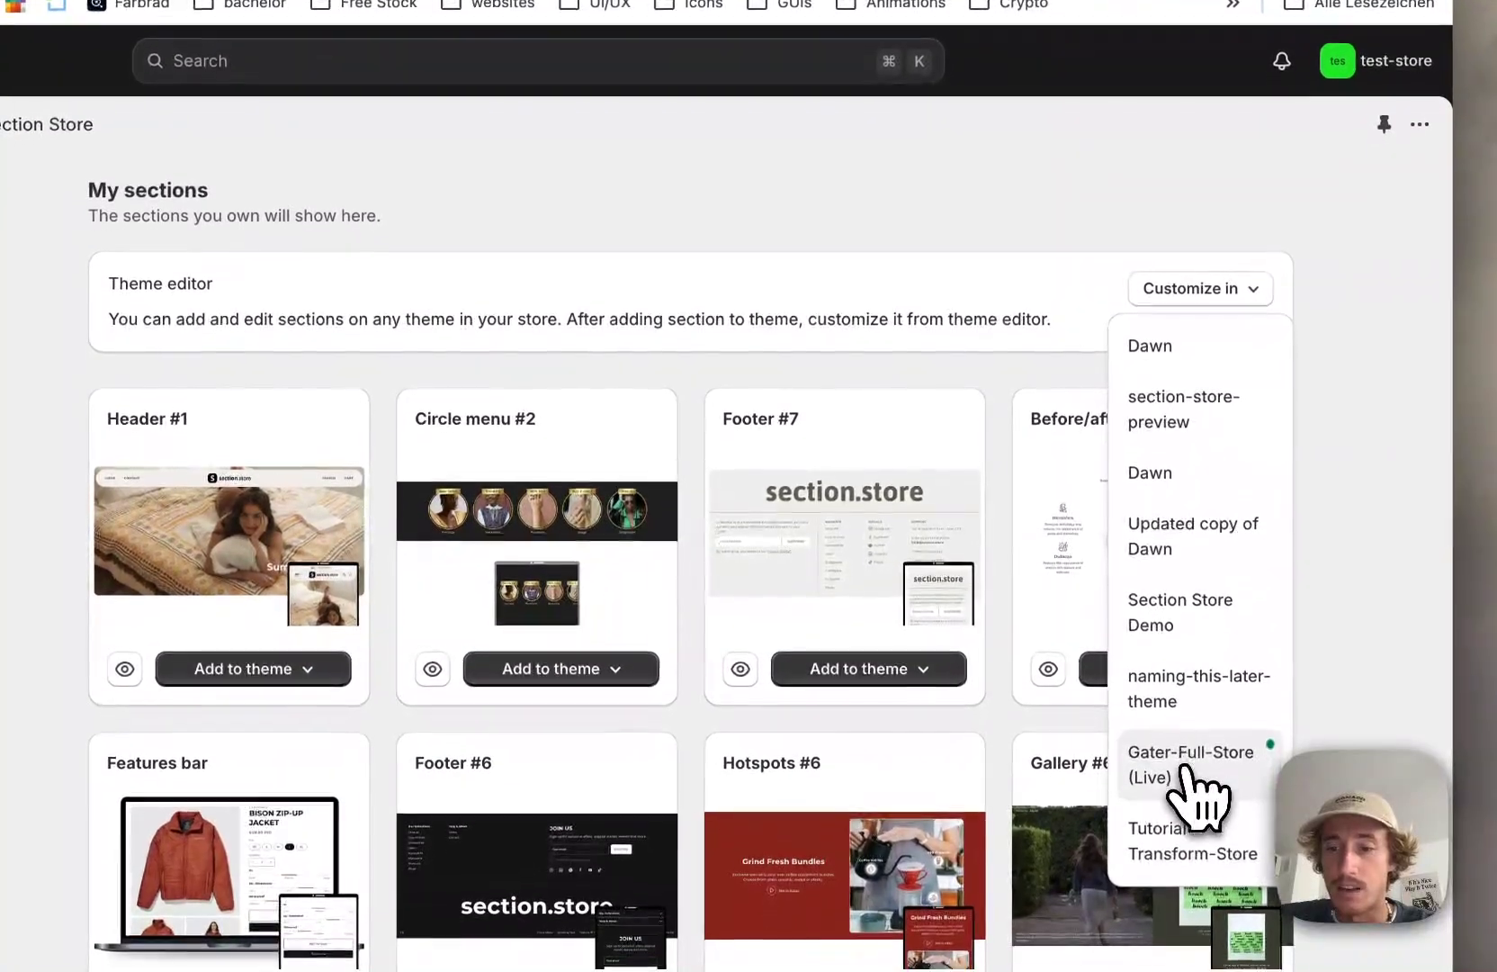
click(1188, 763)
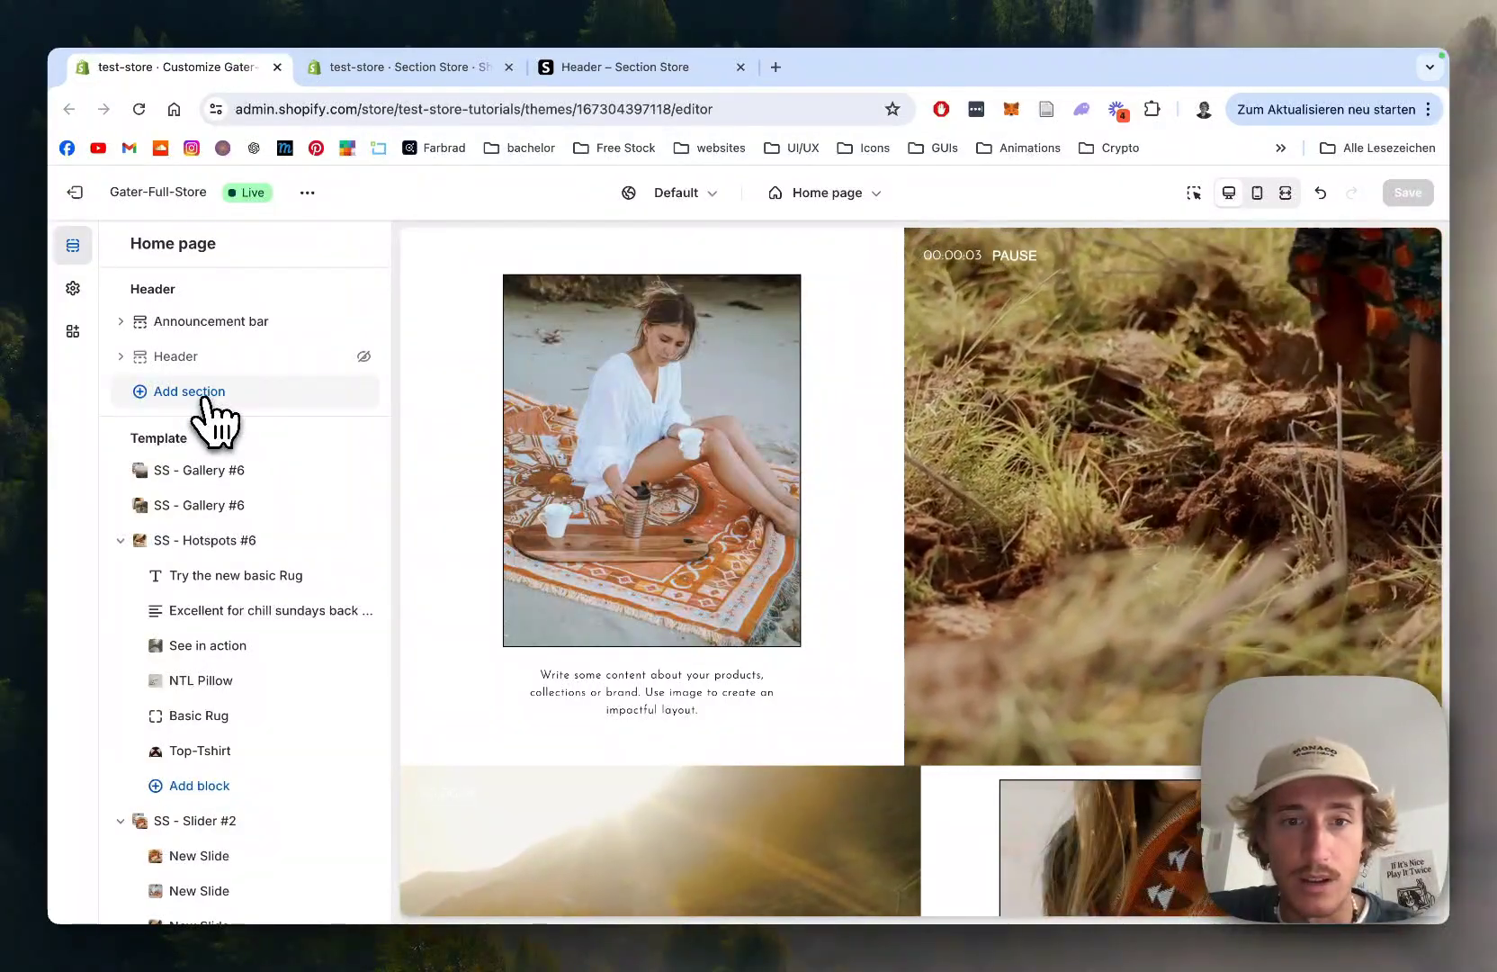
Add the SS - Header section to the home page by searching 'header', and save
click(189, 390)
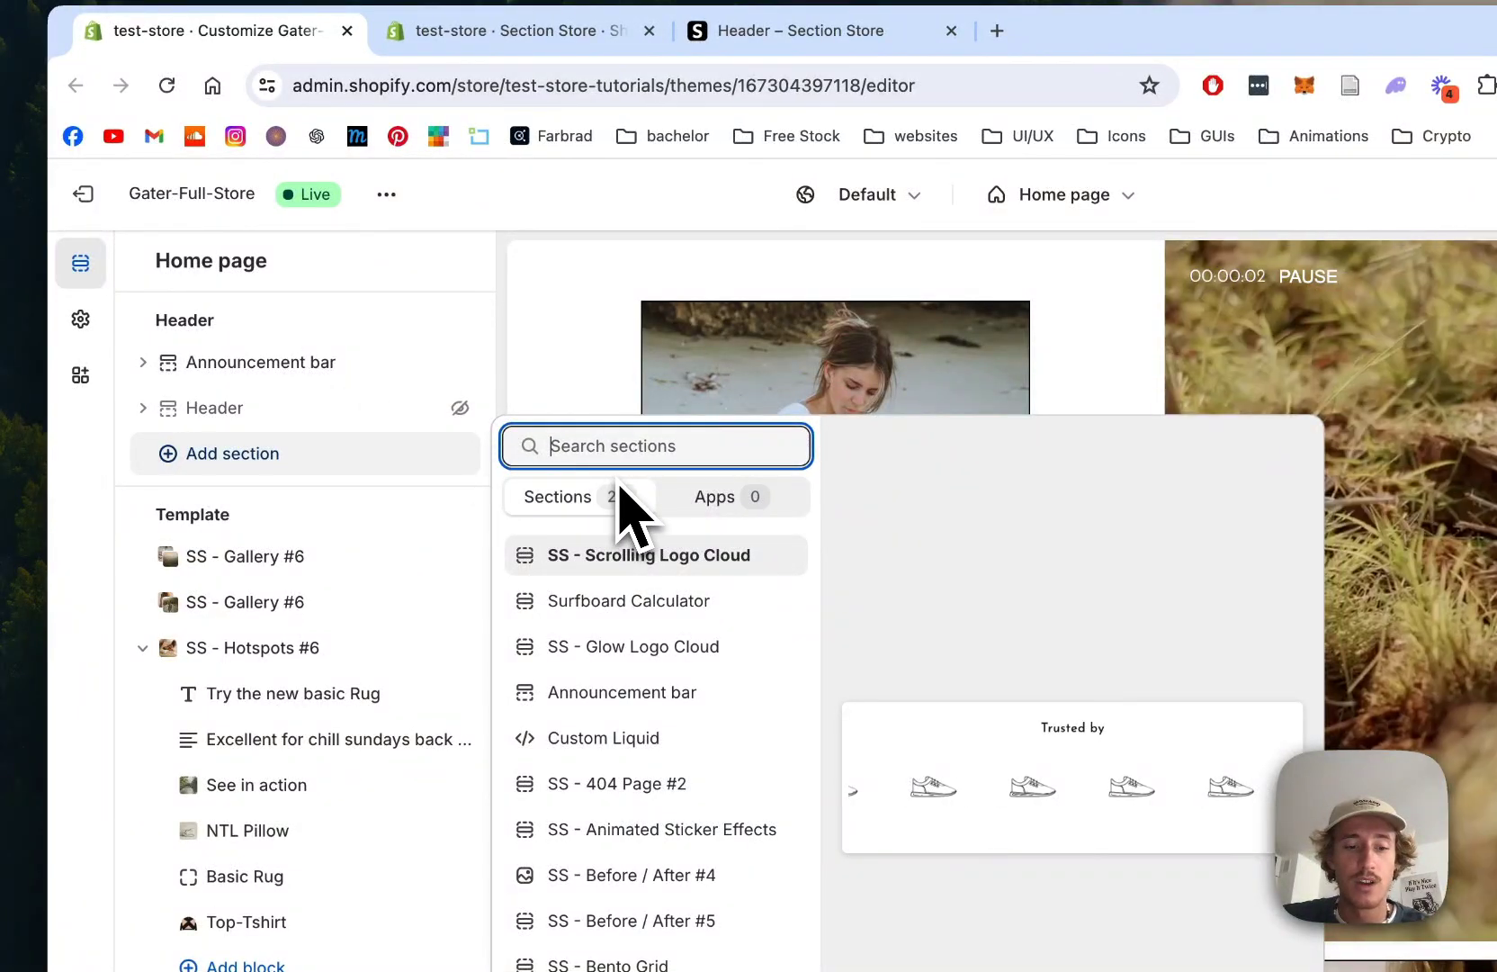
text(header)
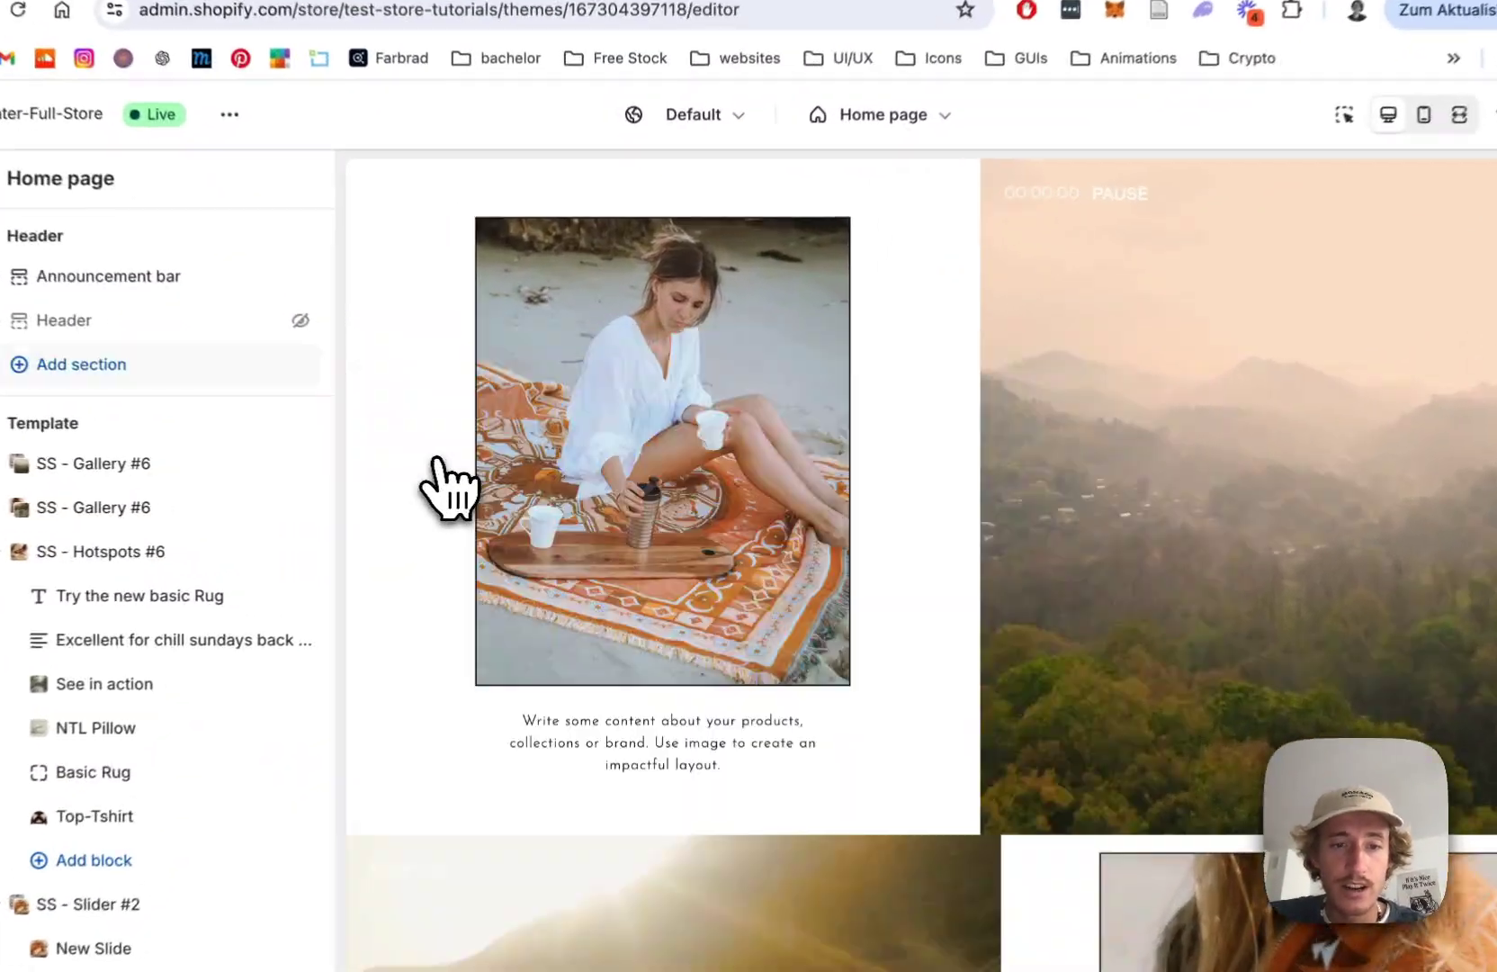
click(65, 320)
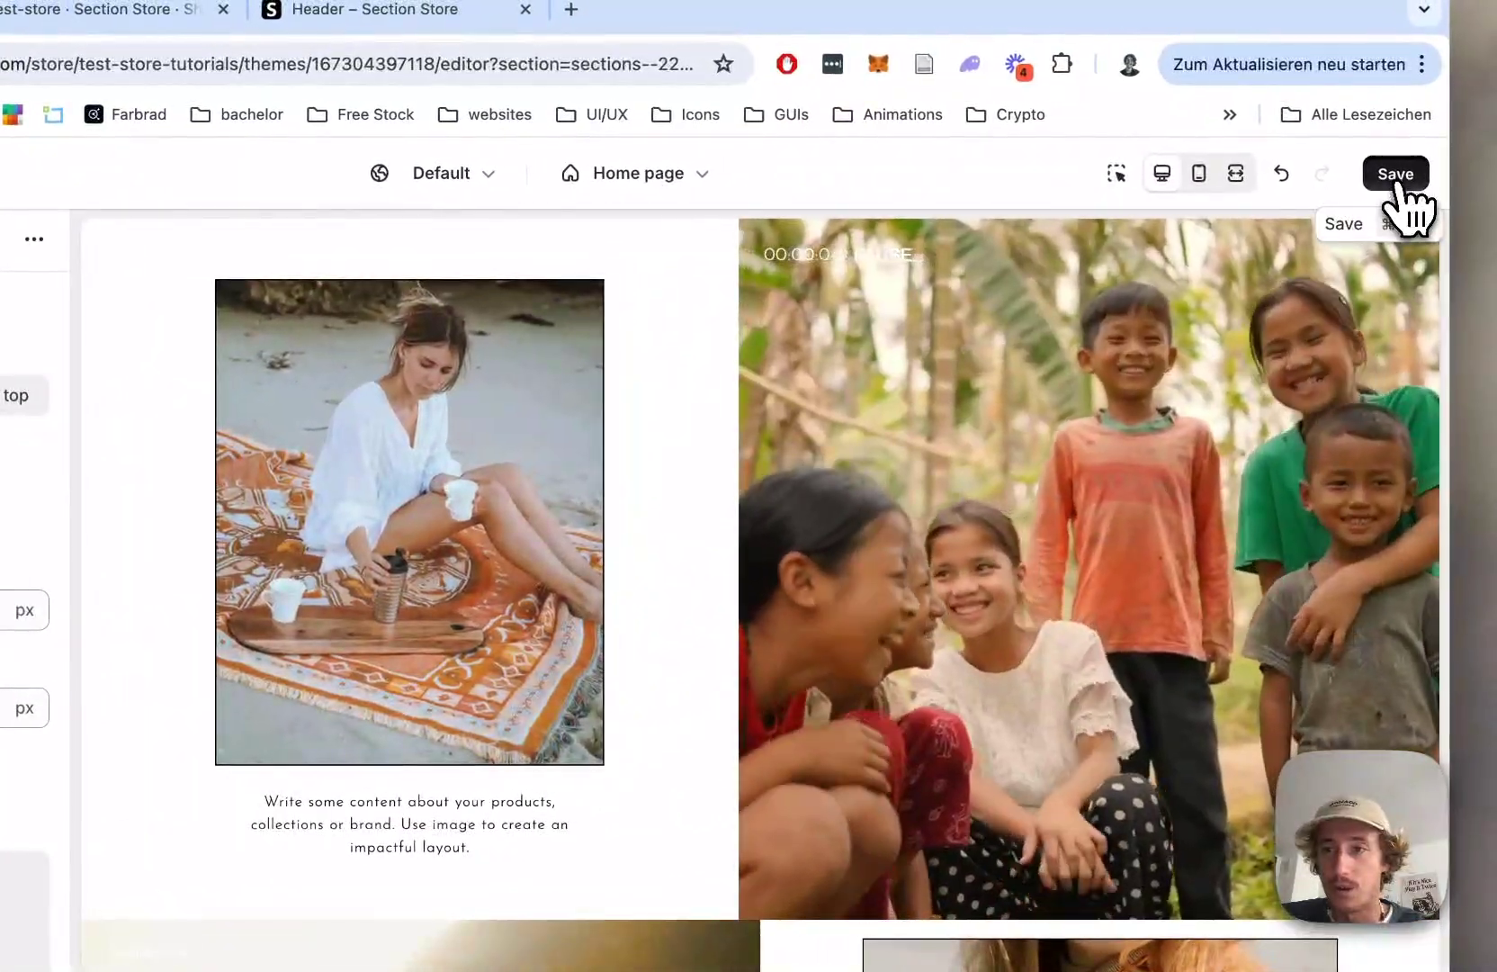
click(1393, 173)
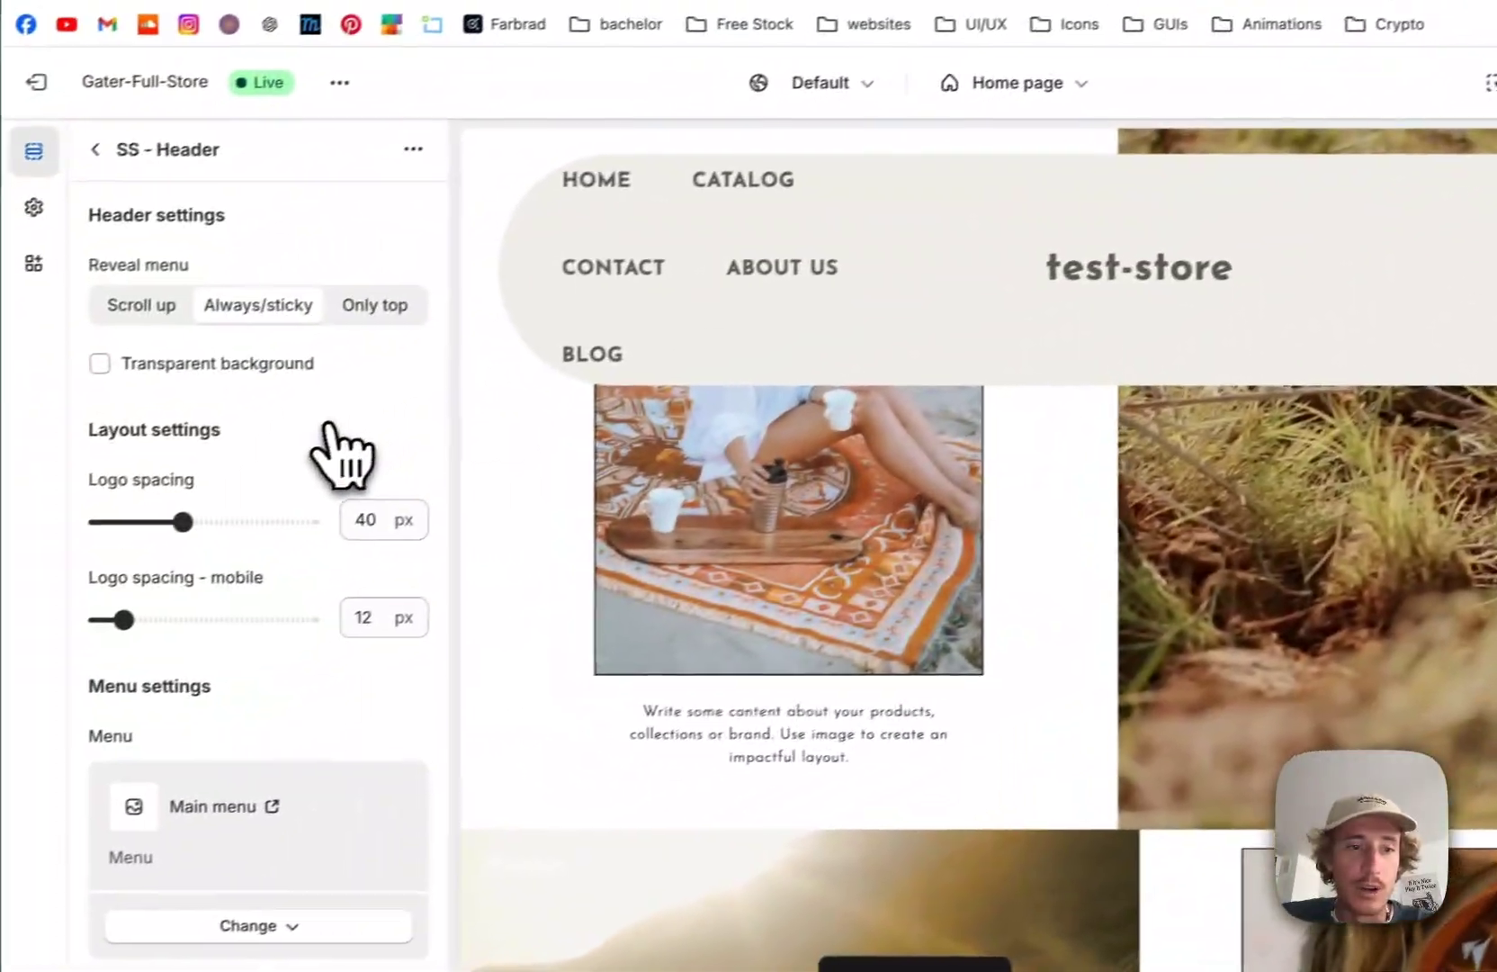
Reduce logo spacing to 28 px, narrow the menu link gap and set link font size near 11 px
drag(178, 521, 144, 511)
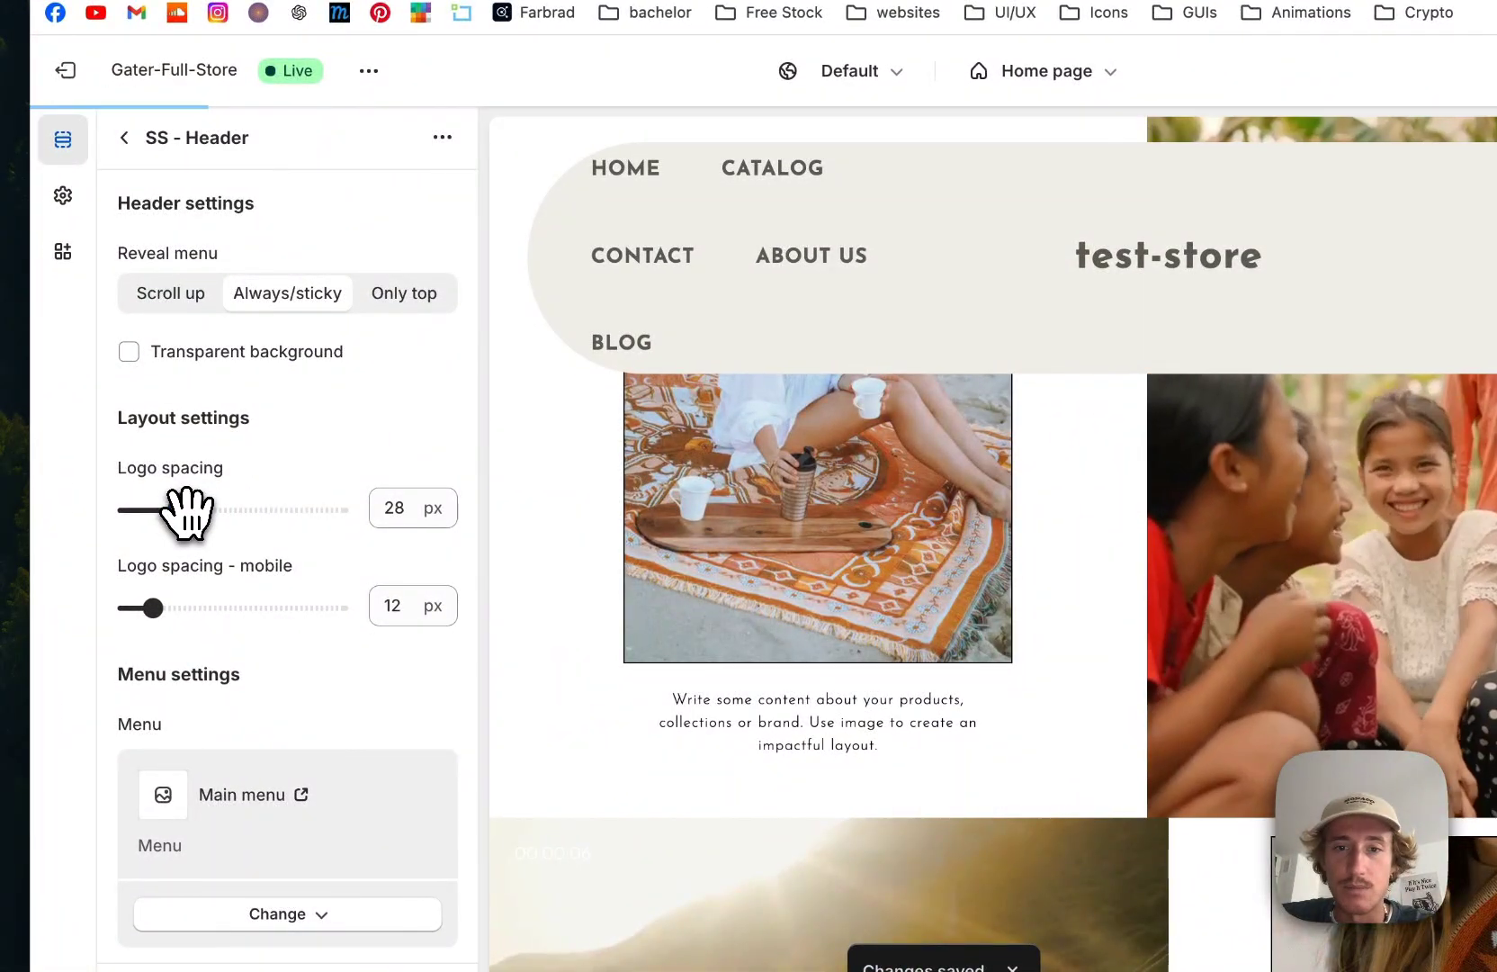
scroll(down, 3)
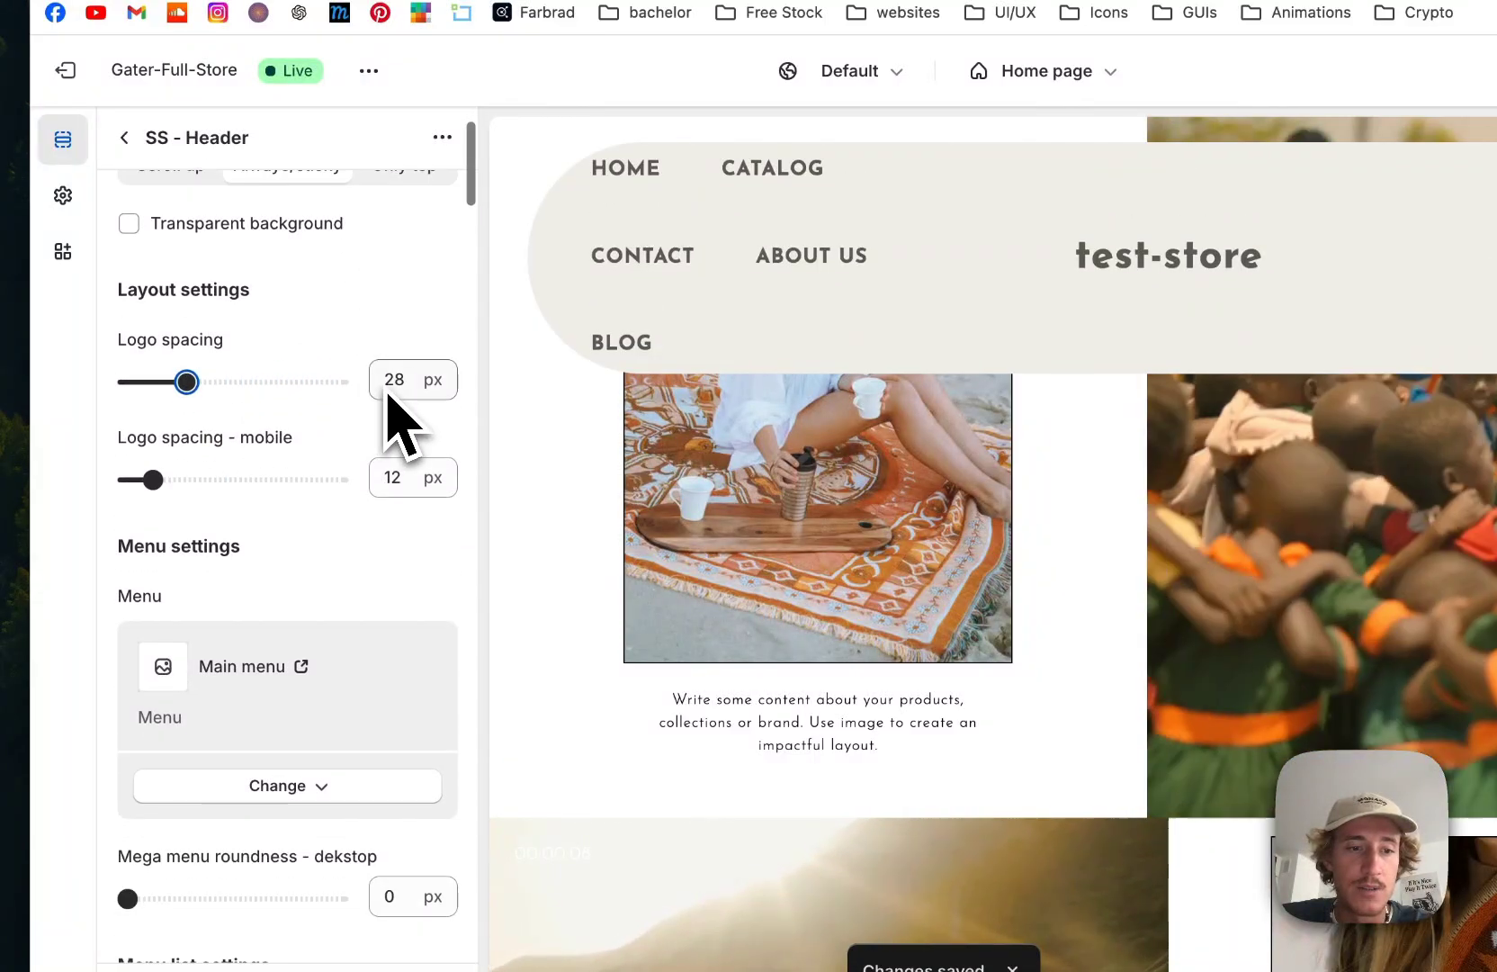
scroll(down, 3)
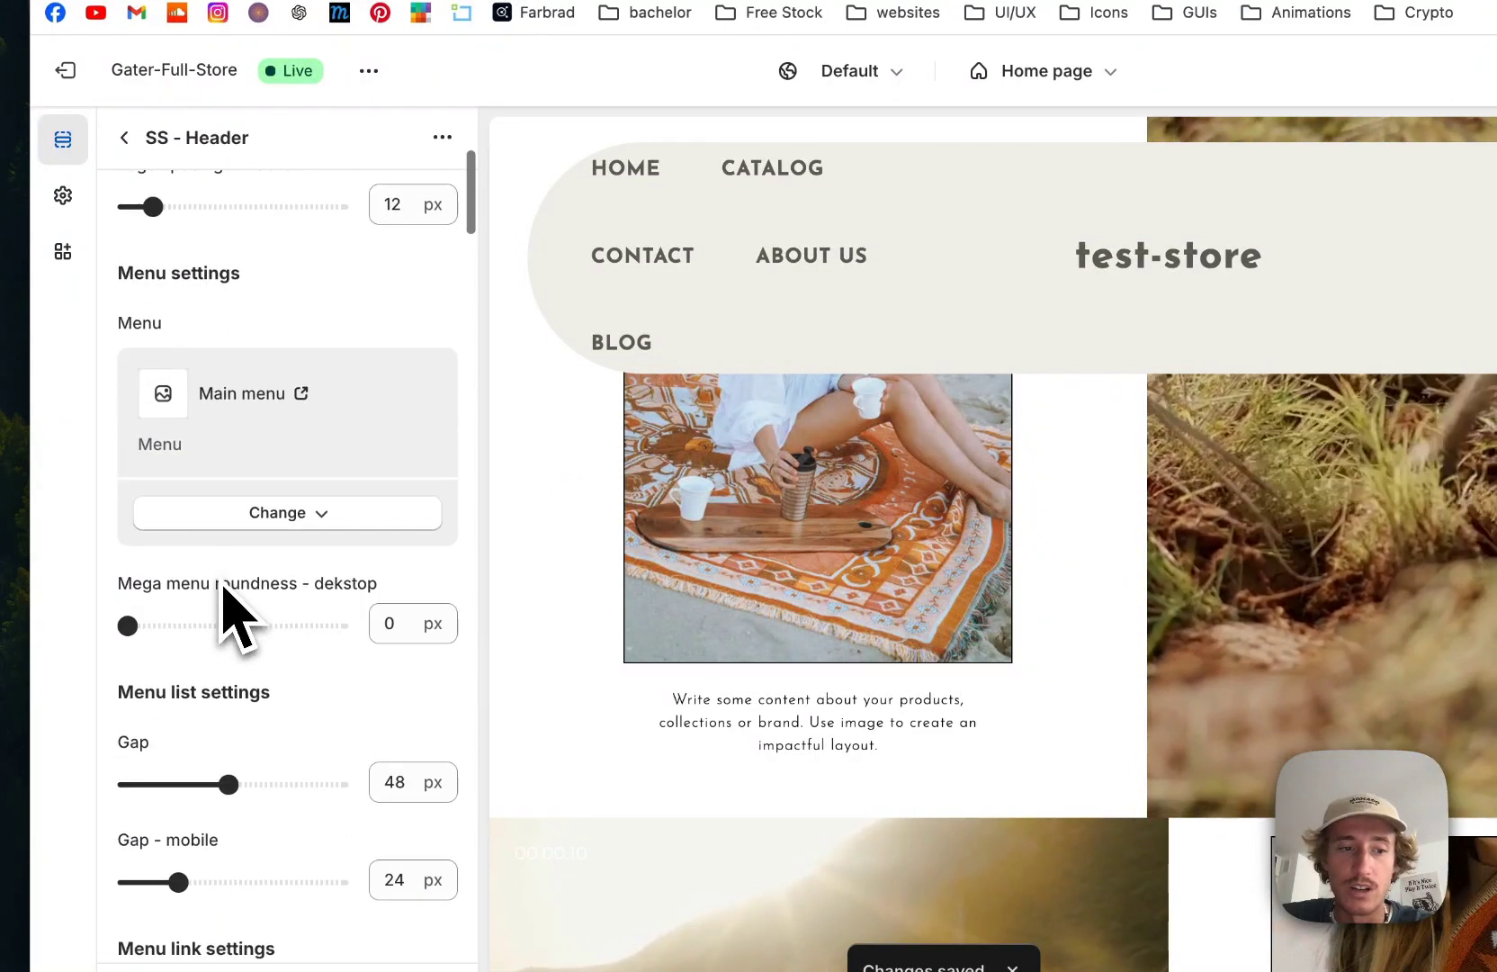
scroll(down, 3)
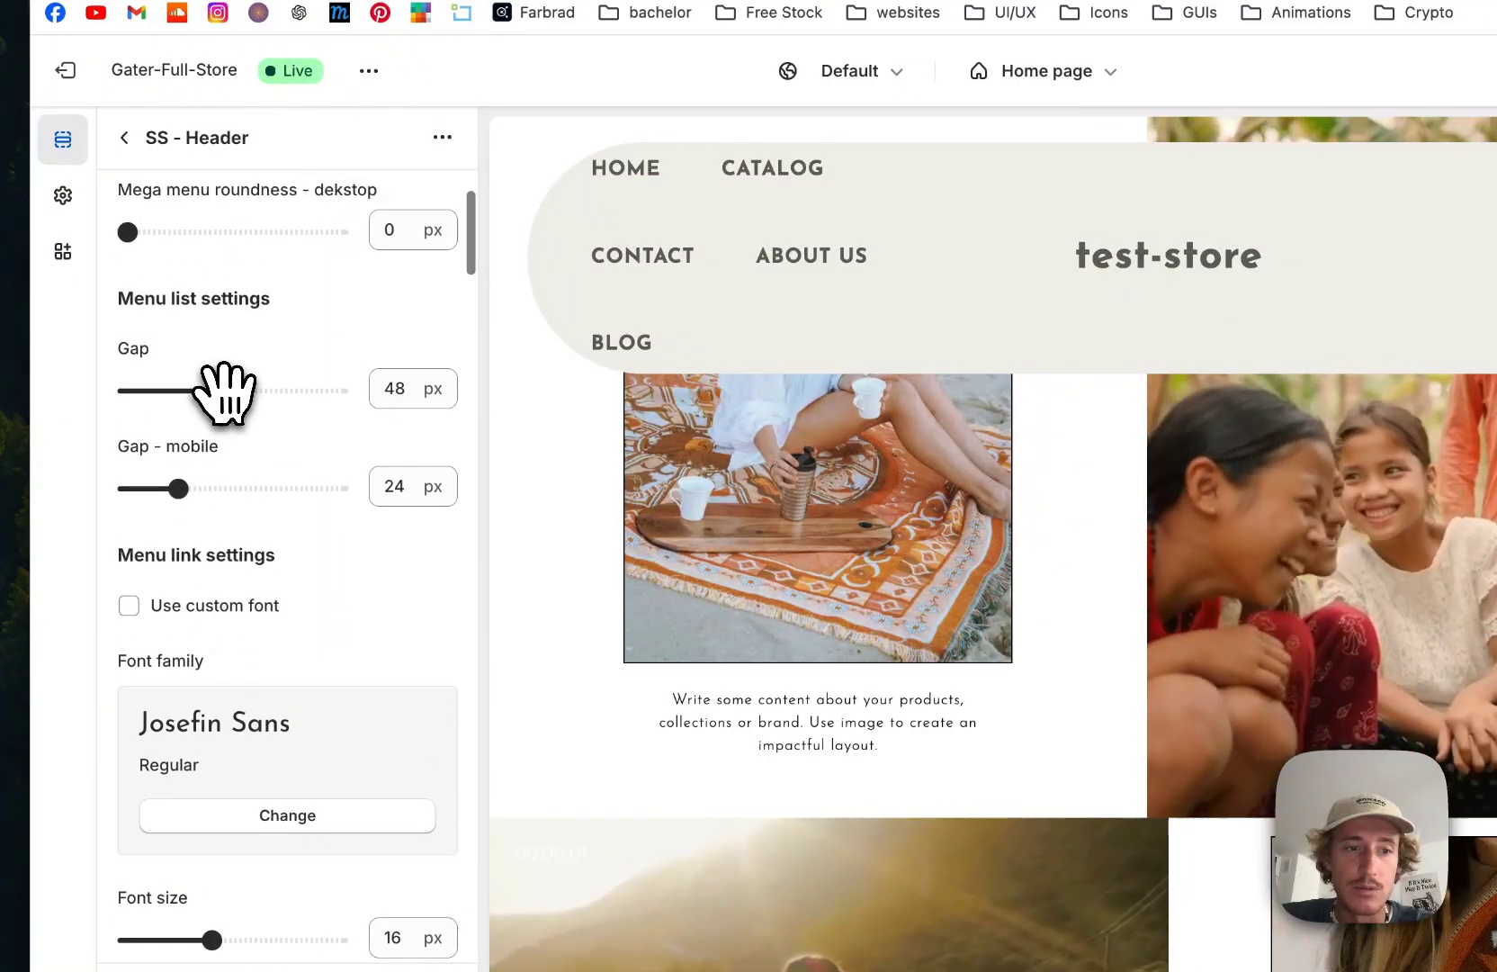
drag(225, 389, 177, 389)
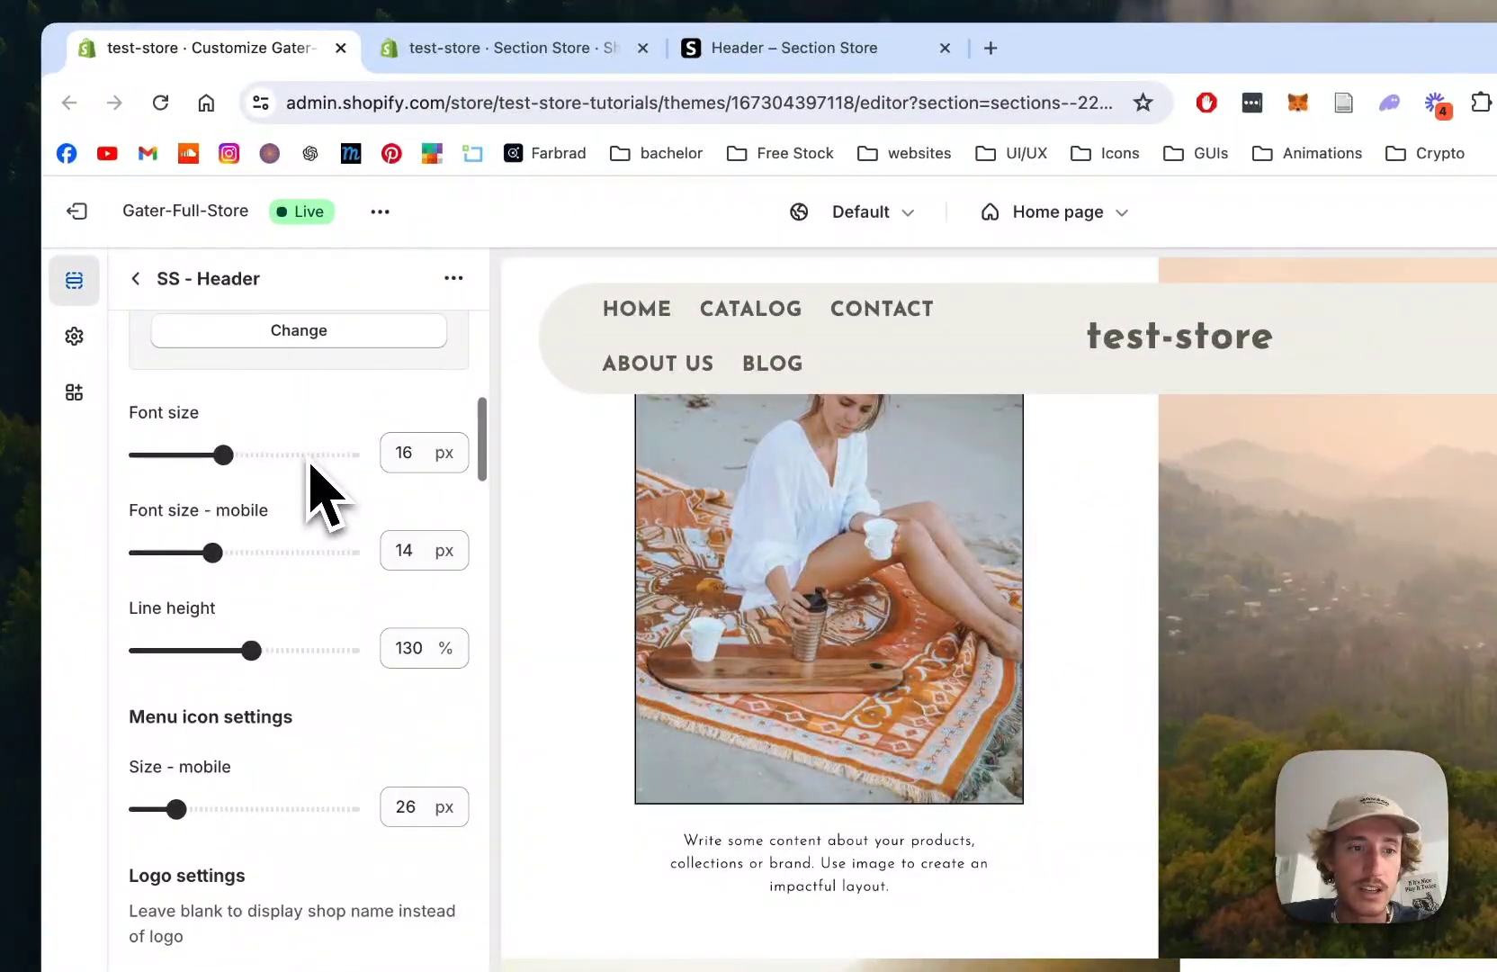
drag(203, 455, 158, 455)
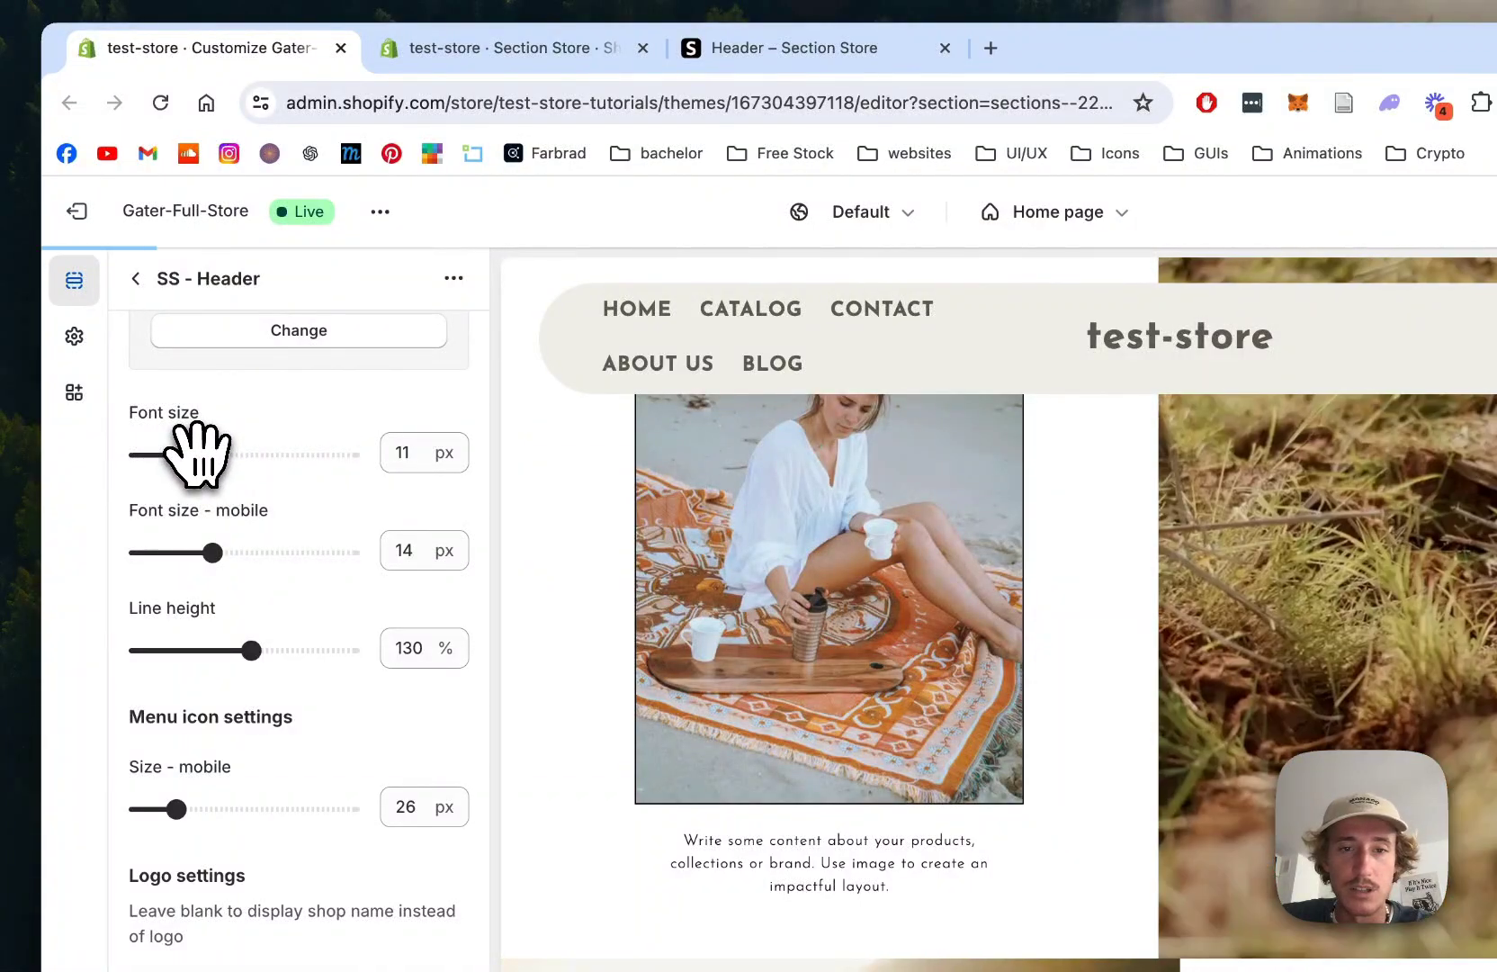
drag(168, 452, 186, 452)
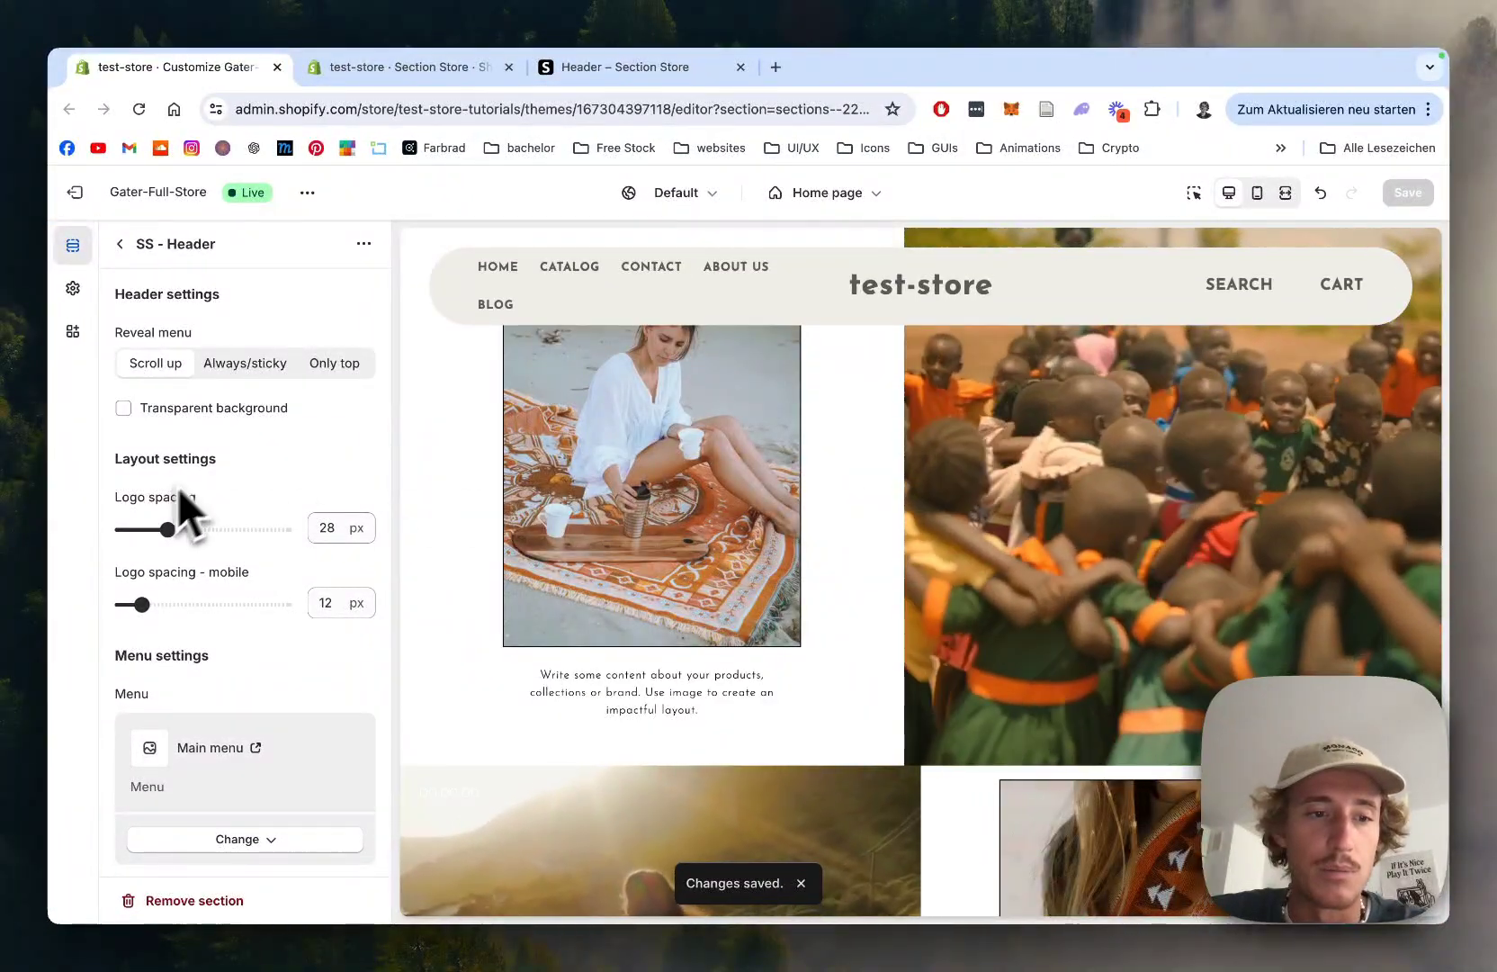
Choose the logo-fictional JPG as the header logo image, replacing the shop name with GATER
scroll(down, 3)
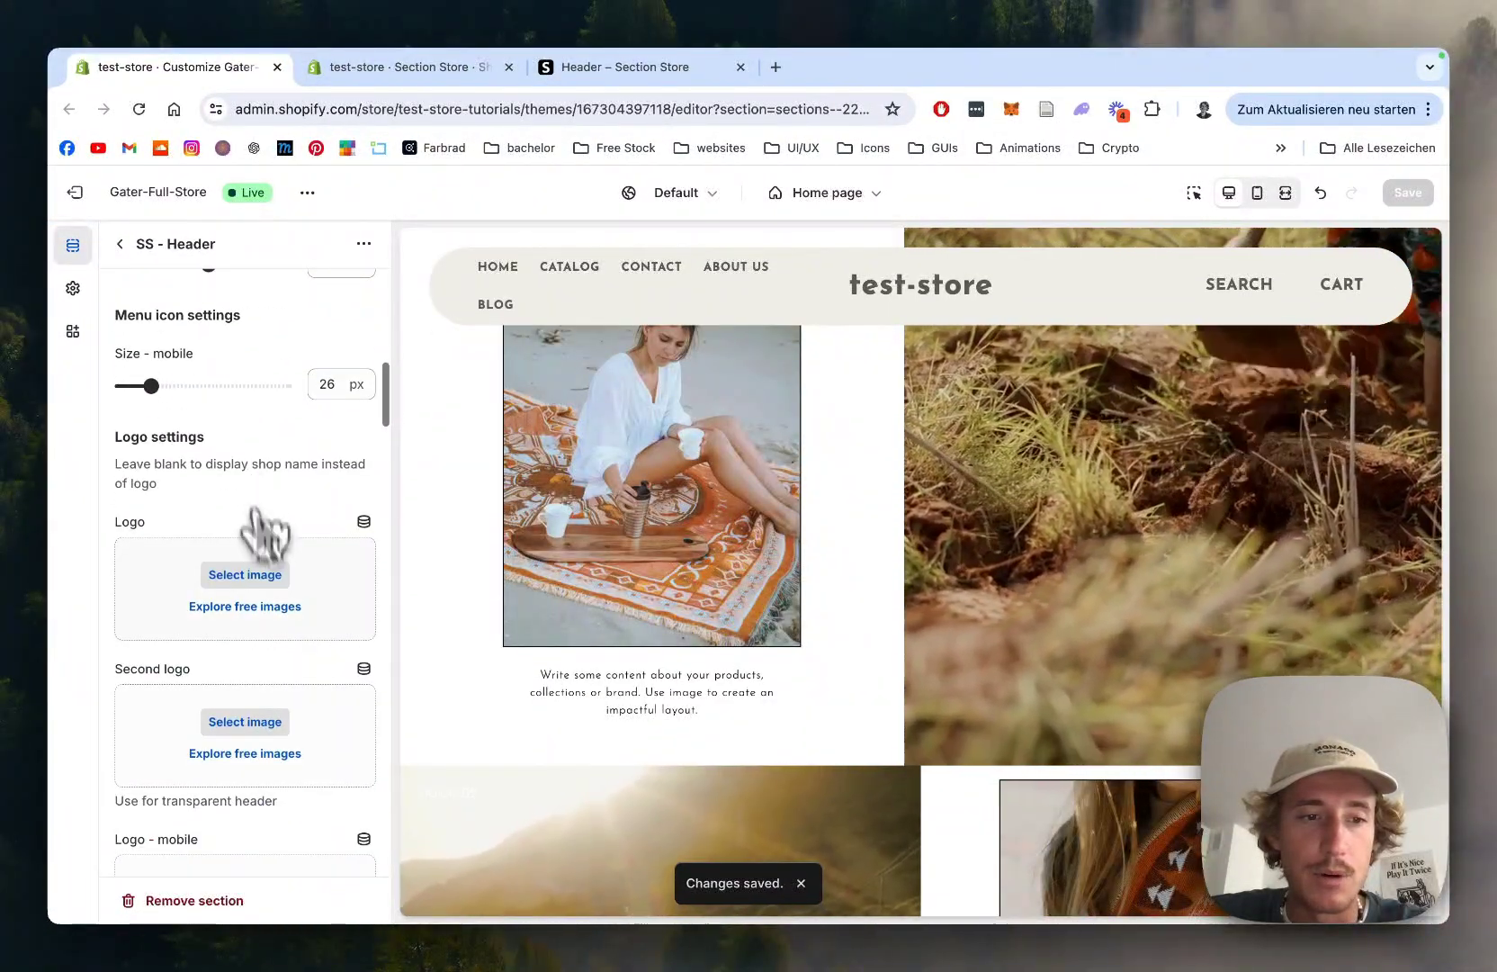
click(243, 574)
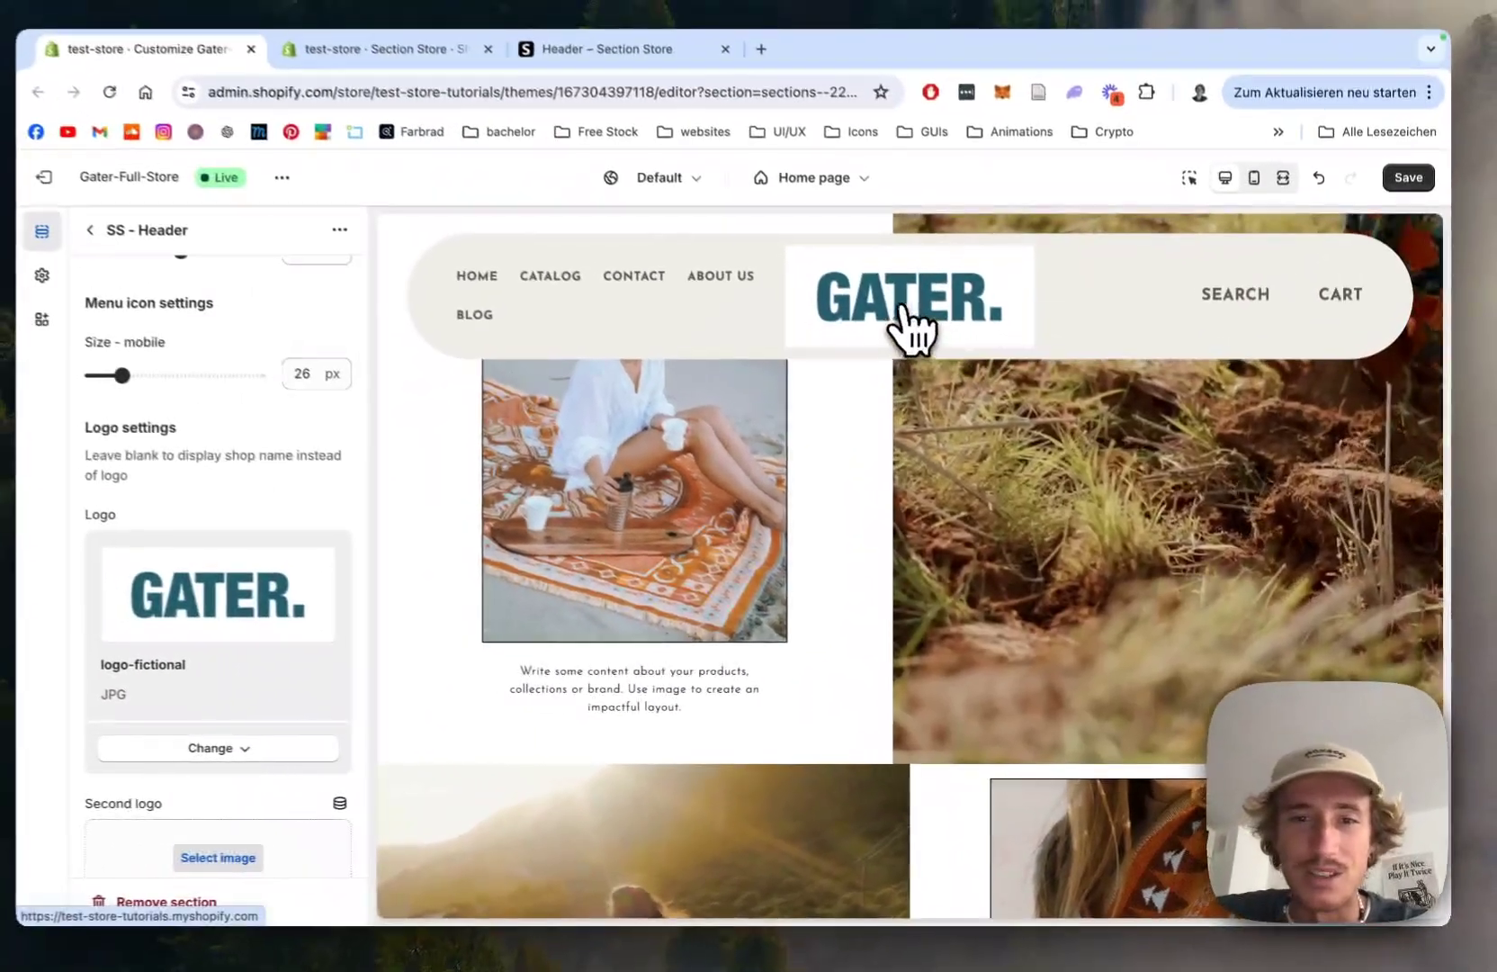
scroll(down, 3)
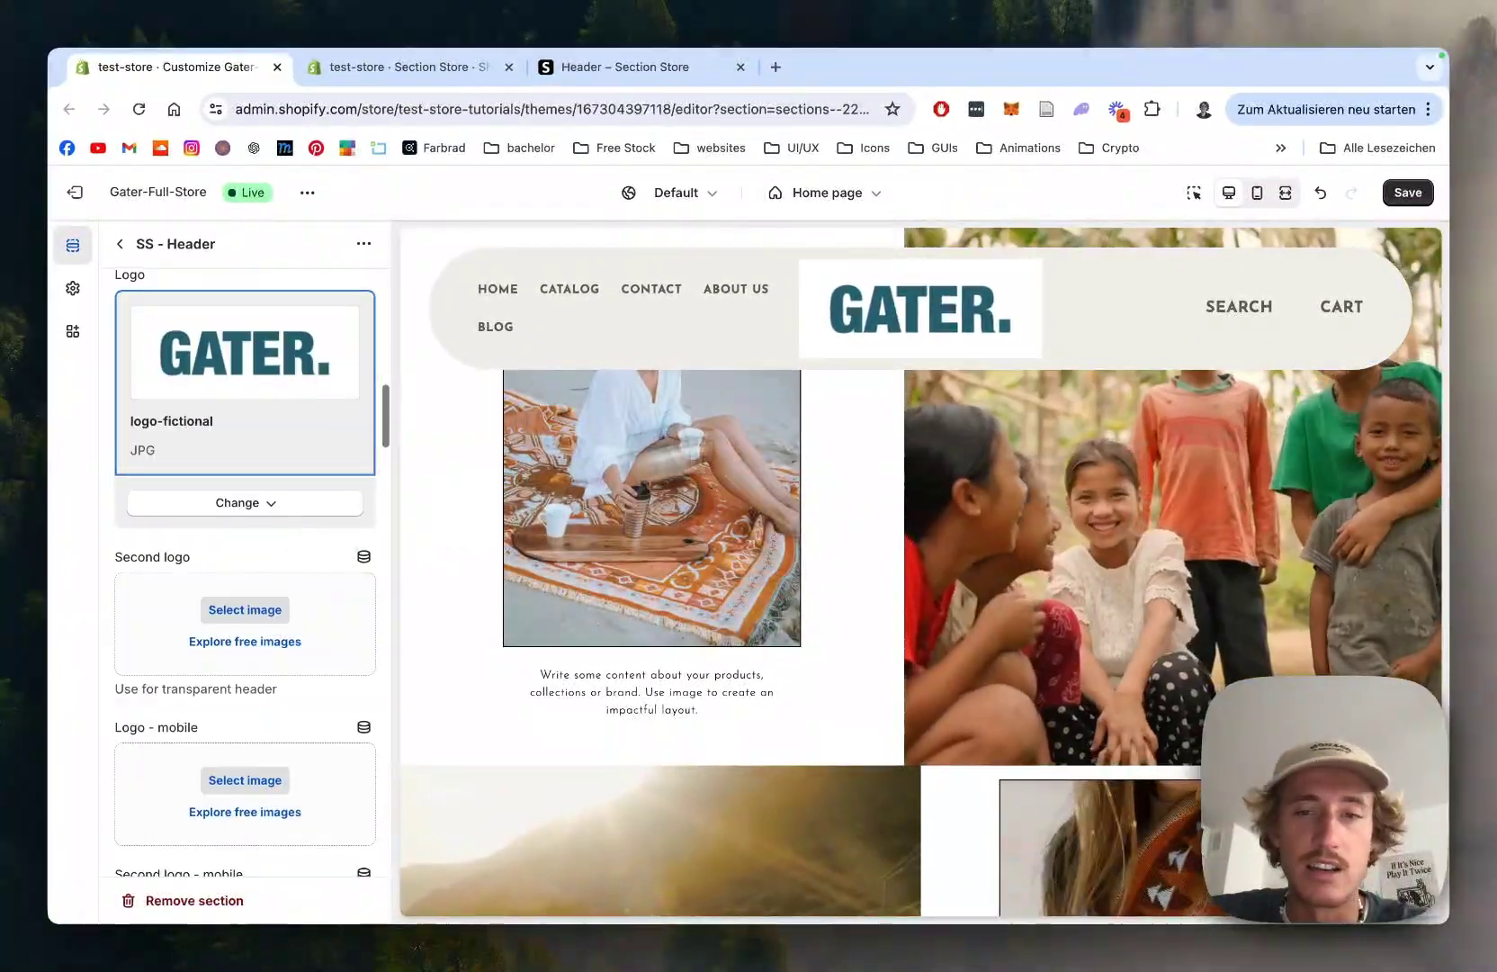
scroll(down, 3)
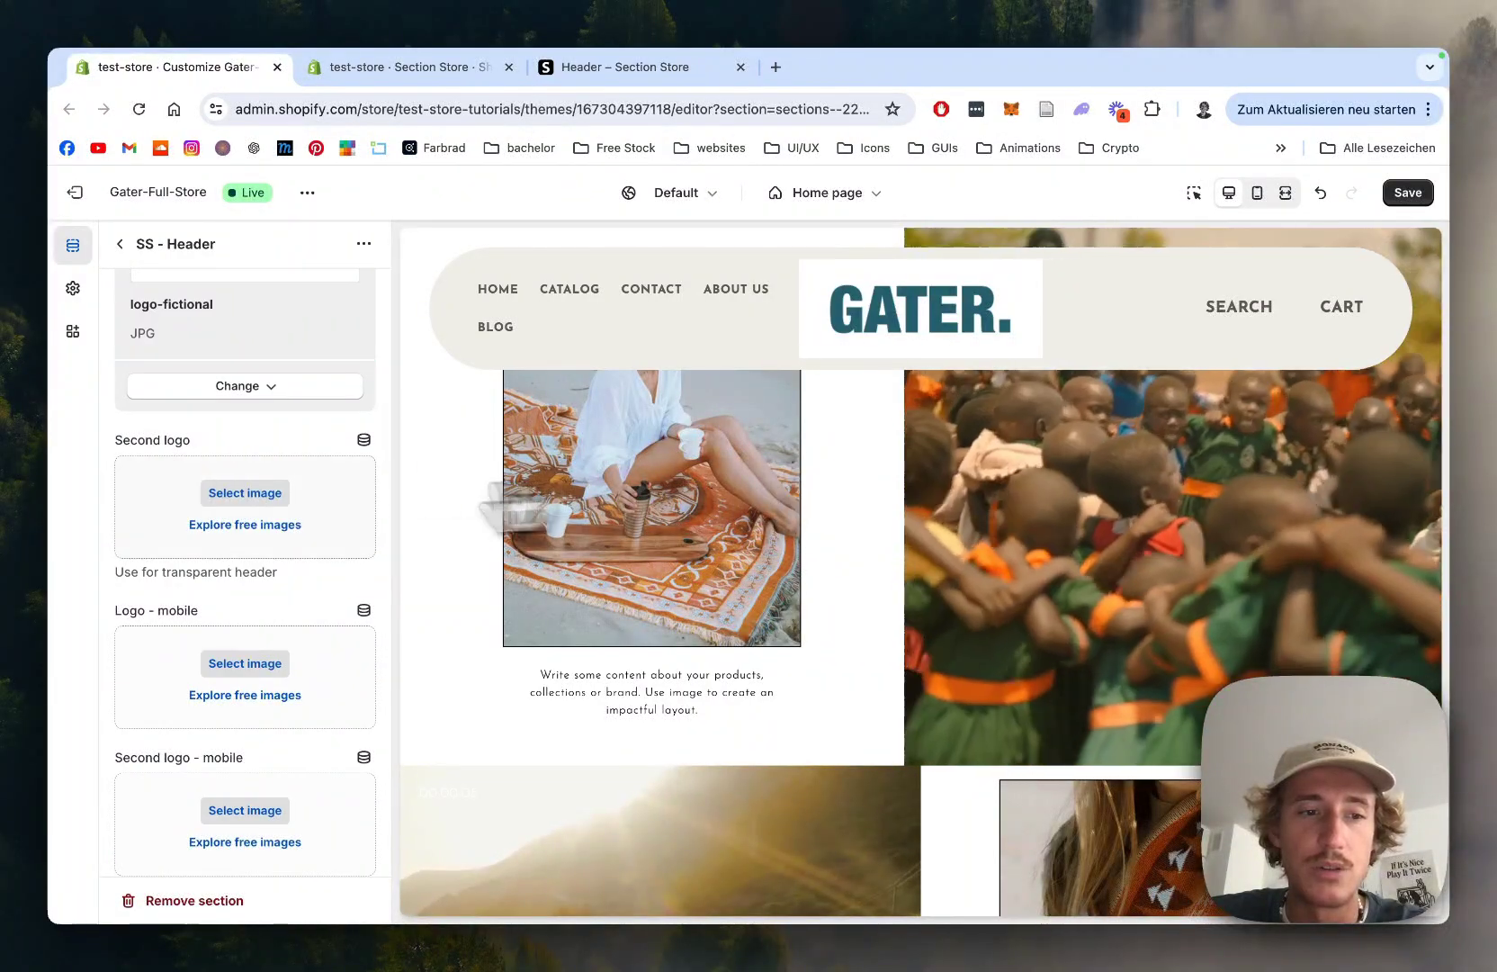
scroll(down, 3)
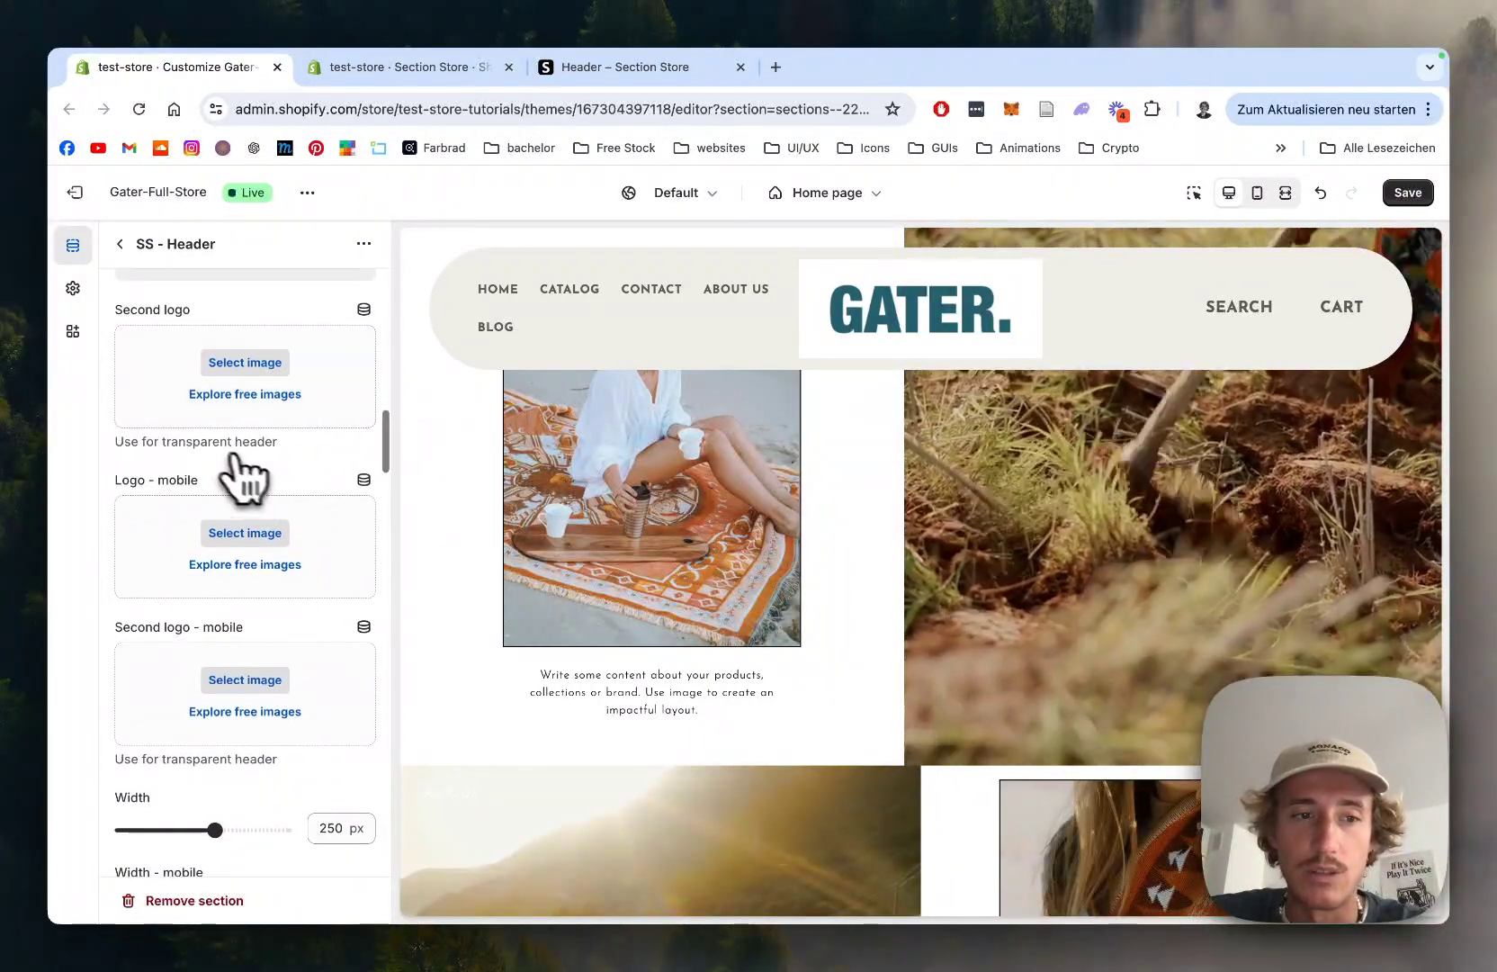
scroll(down, 3)
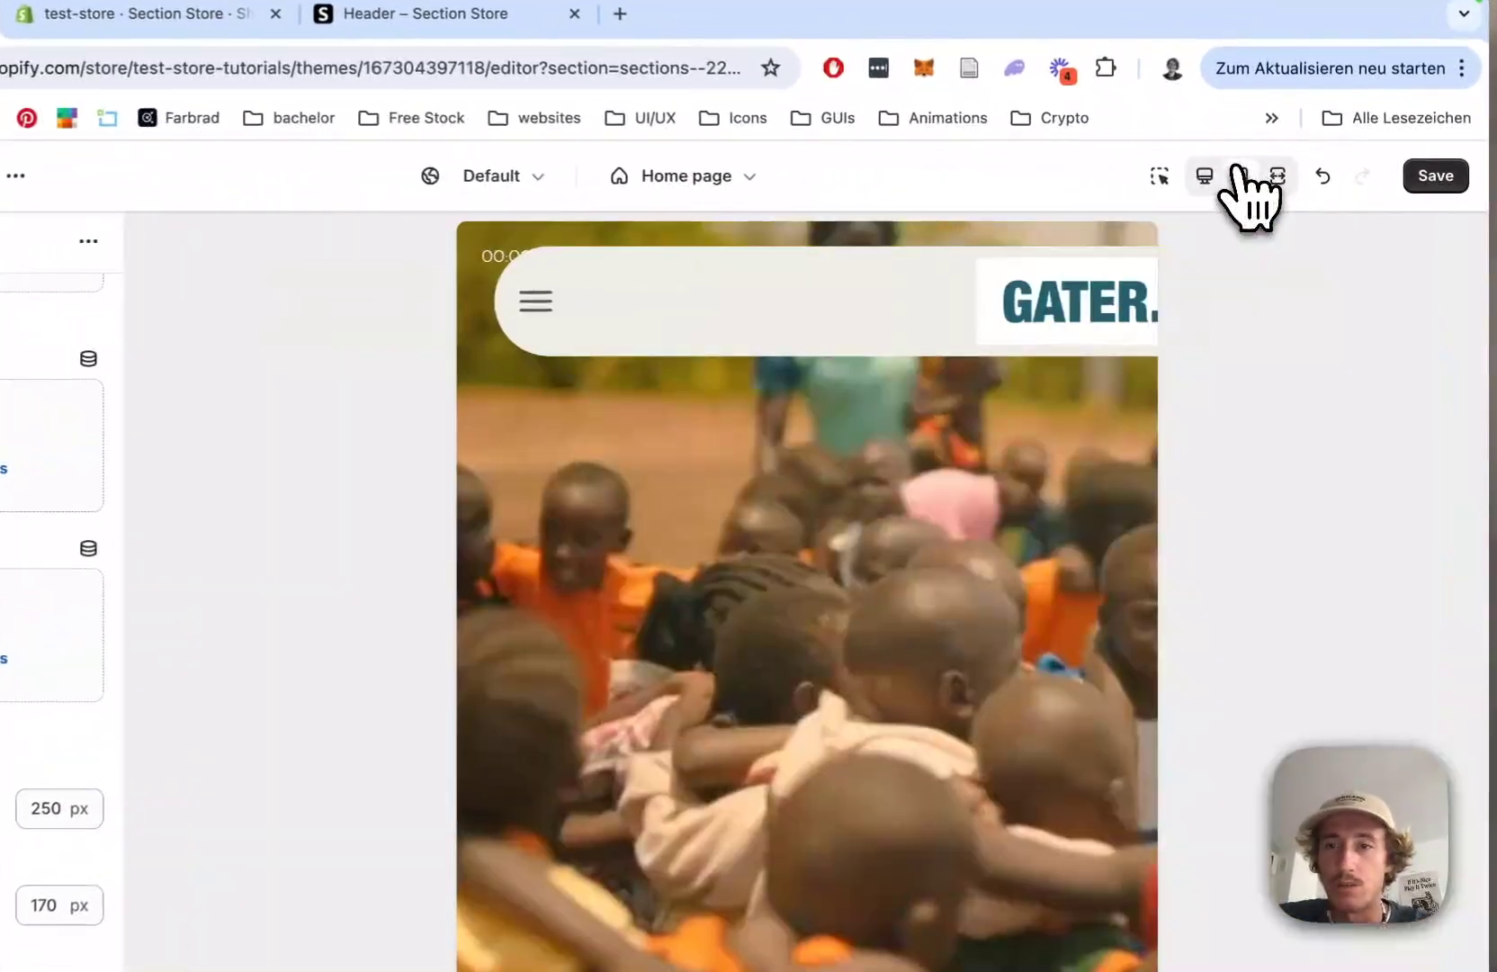
Check the GATER. logo header in the mobile preview and save the changes
click(1240, 177)
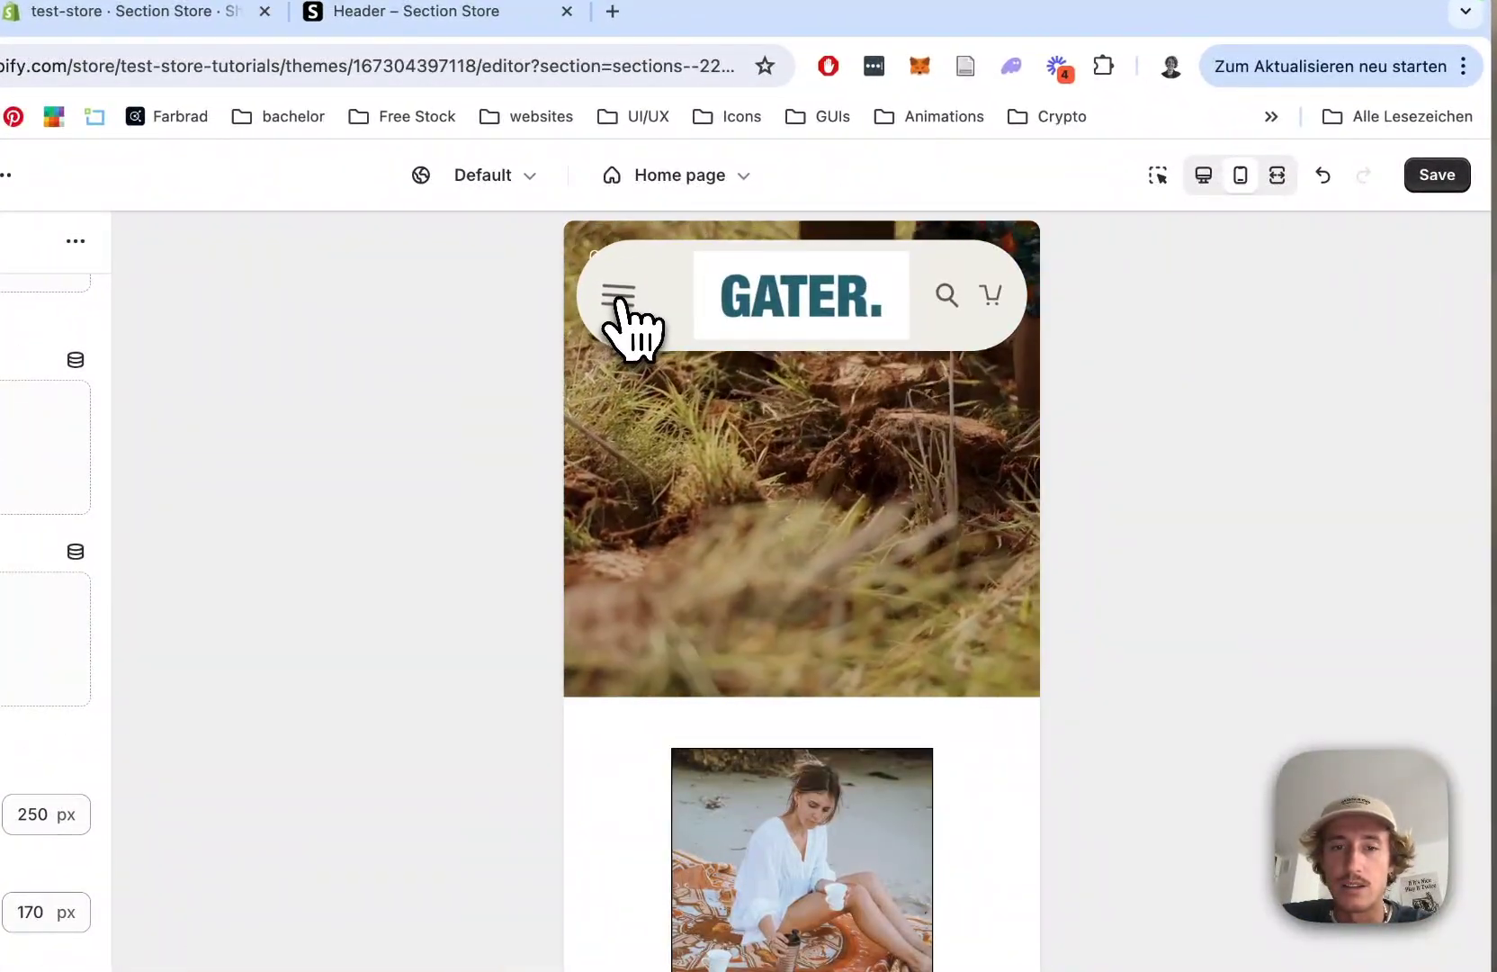
click(617, 295)
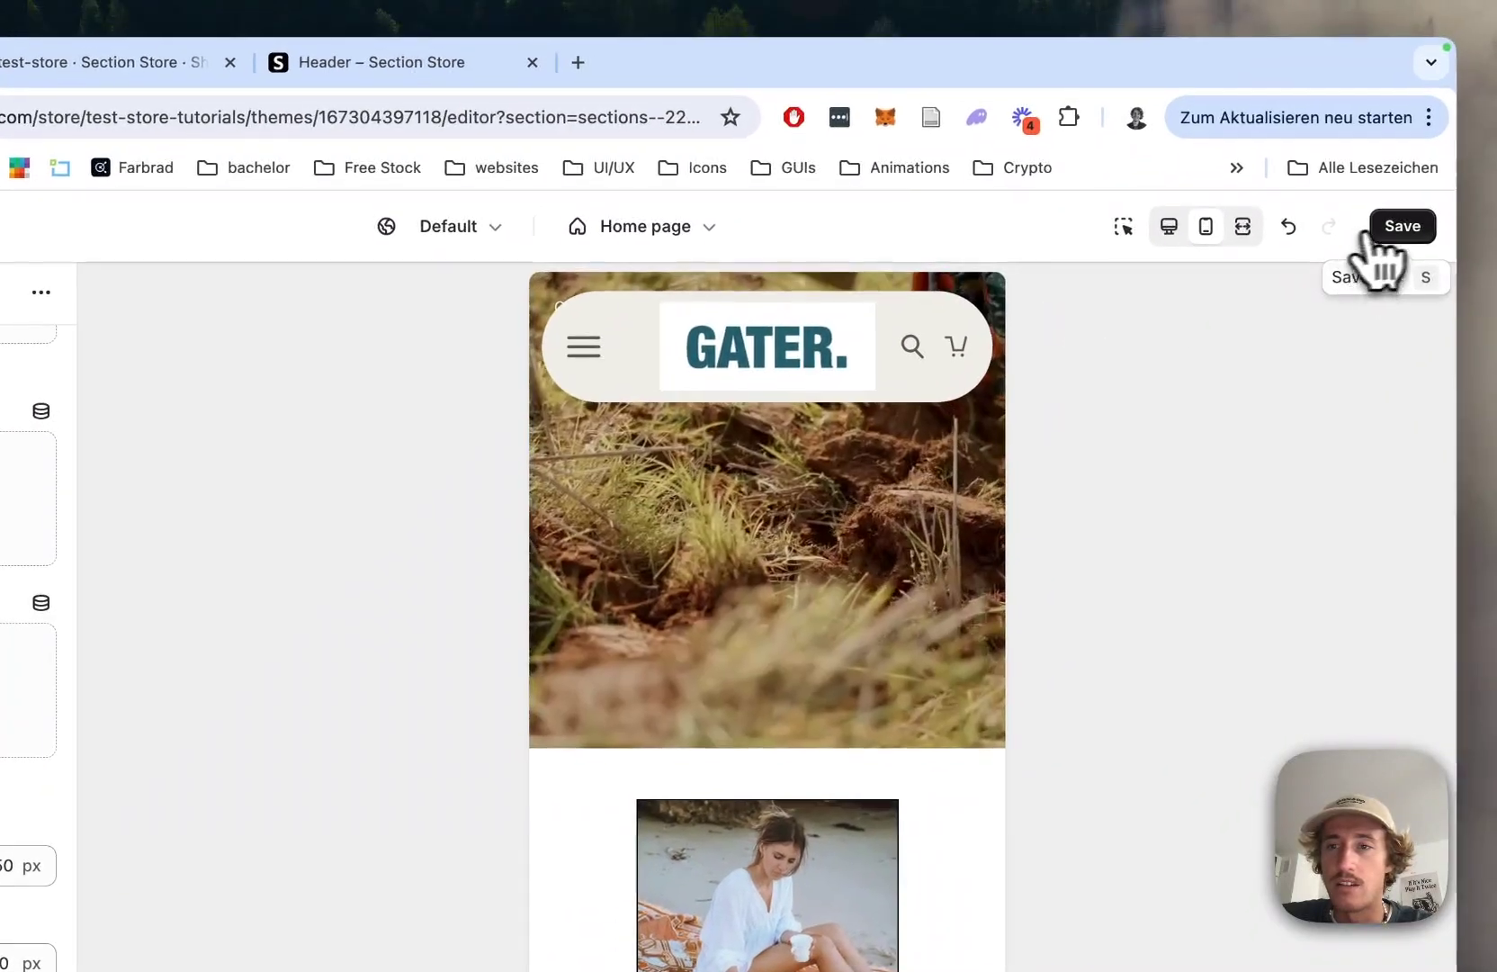
click(1402, 227)
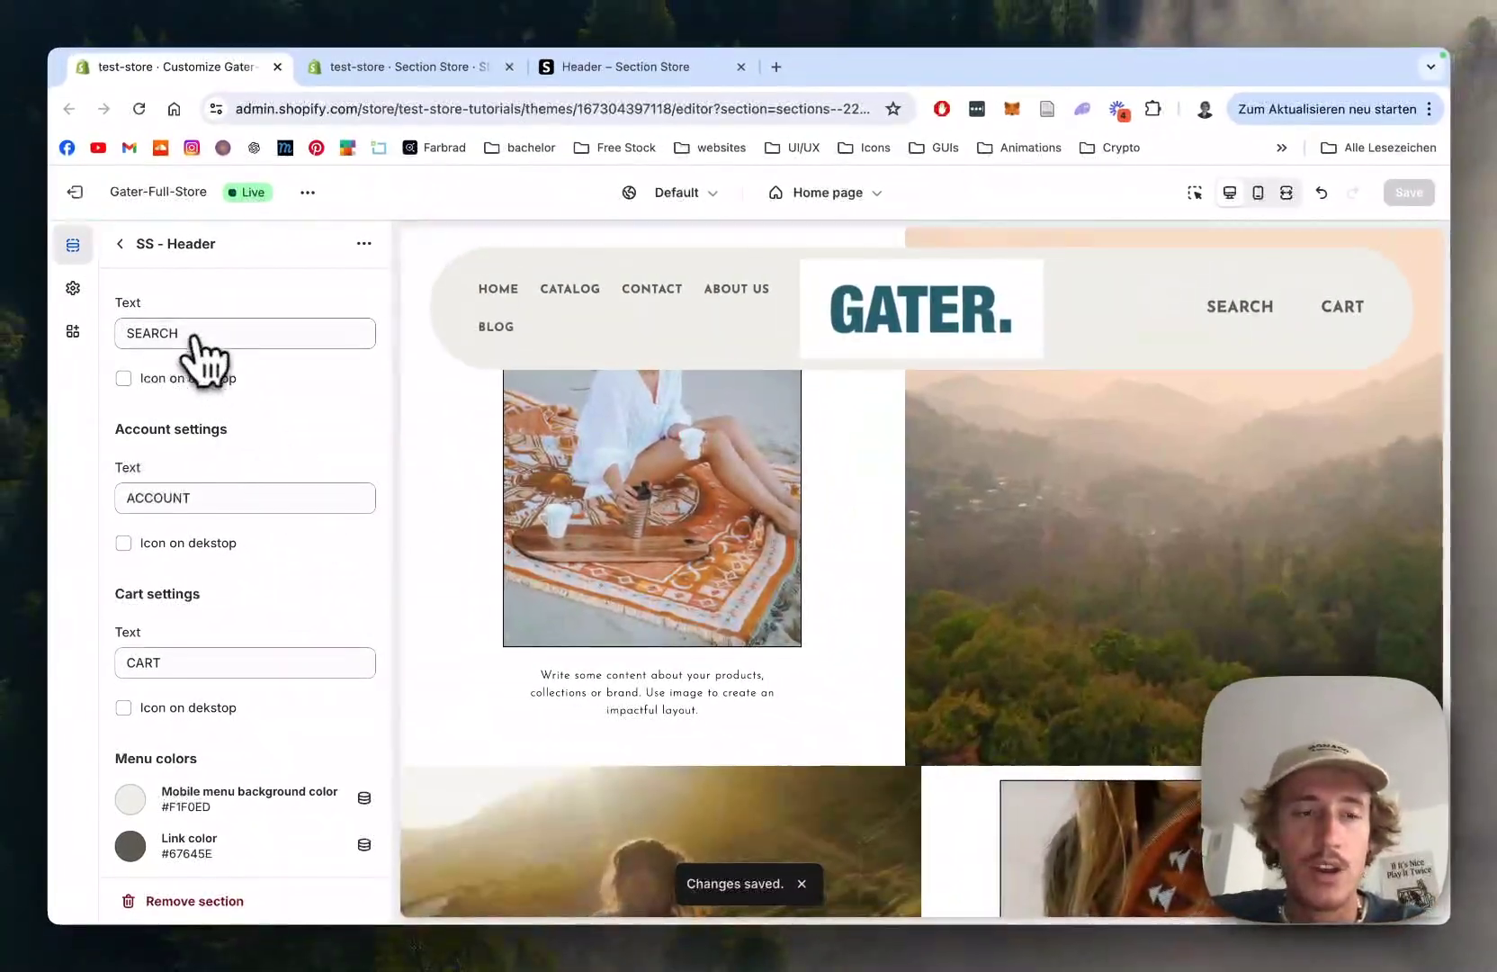
Set the section background to teal and the link, shop name and right link colours to #FFFFFF
scroll(down, 3)
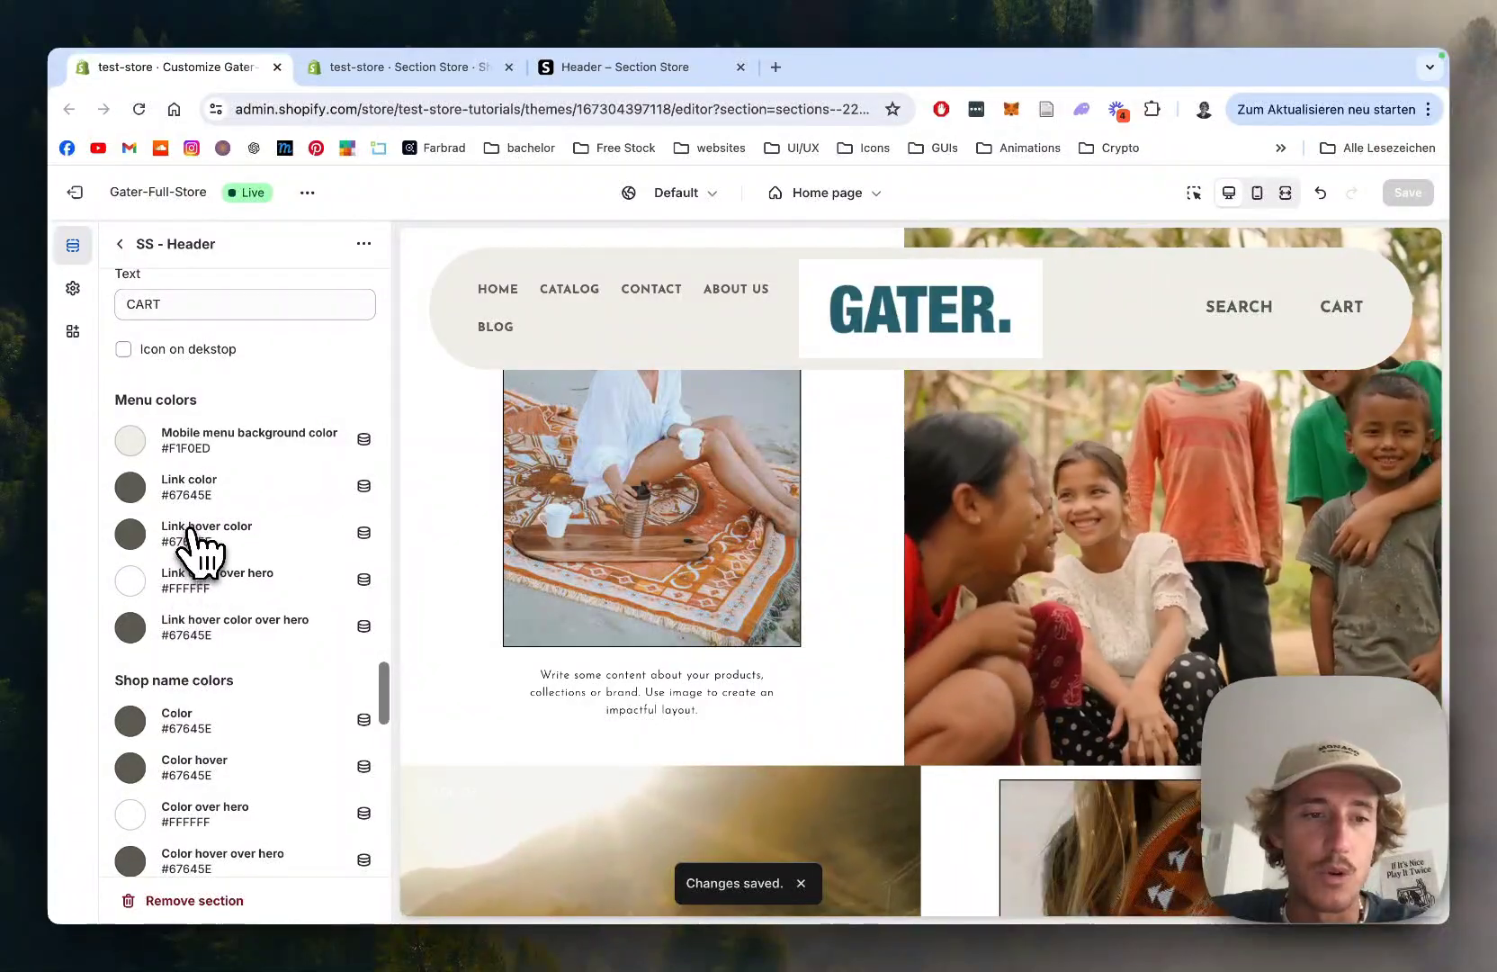
scroll(down, 3)
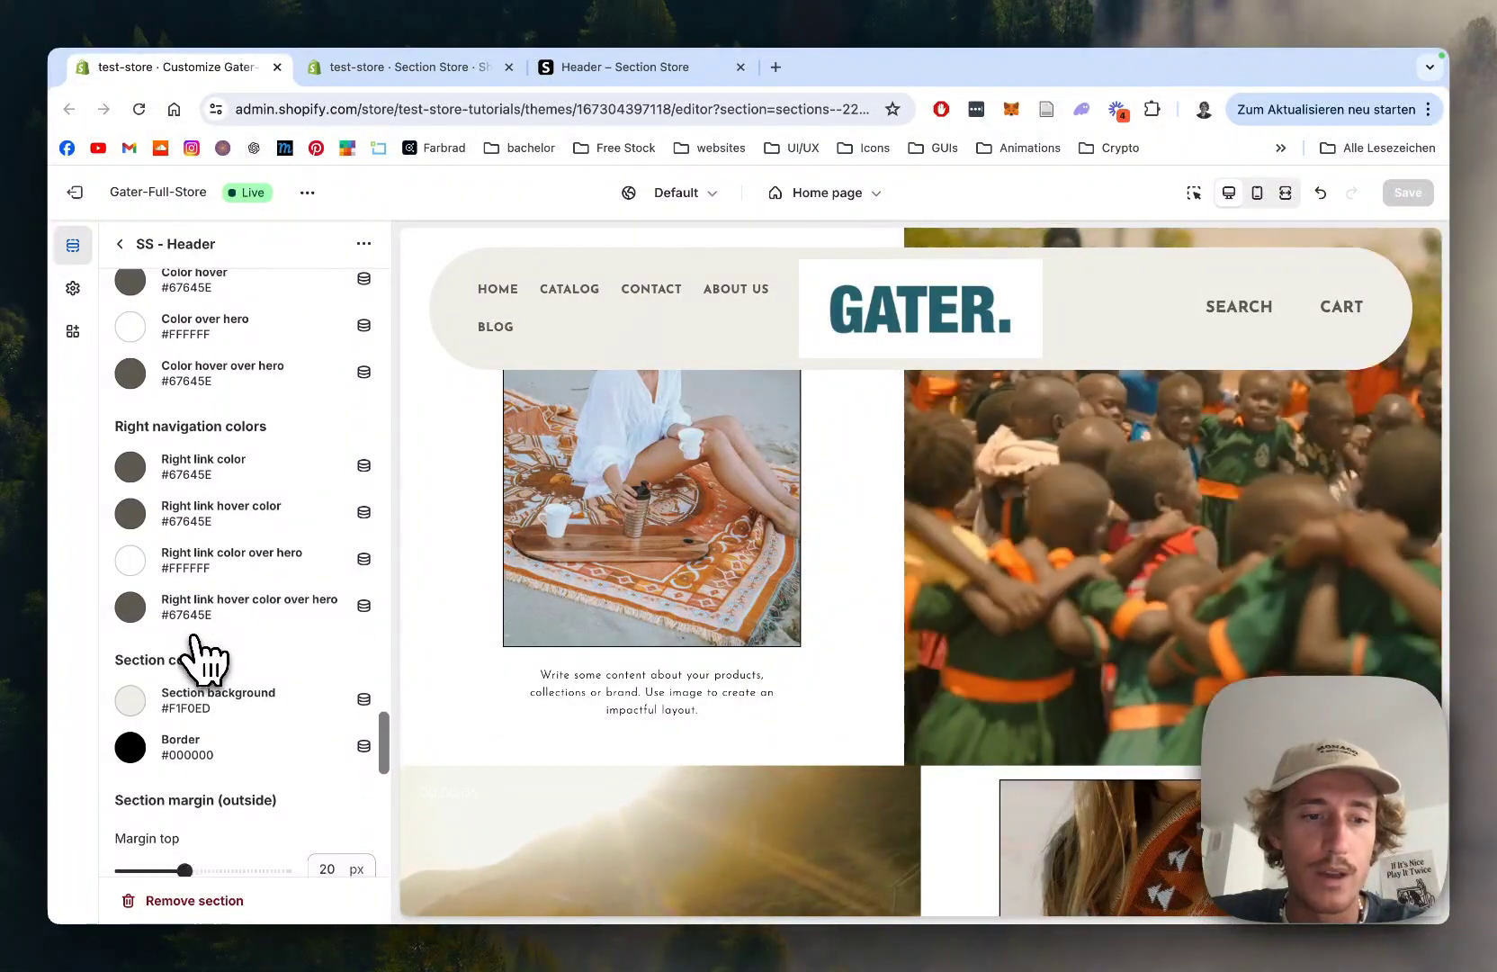
click(129, 700)
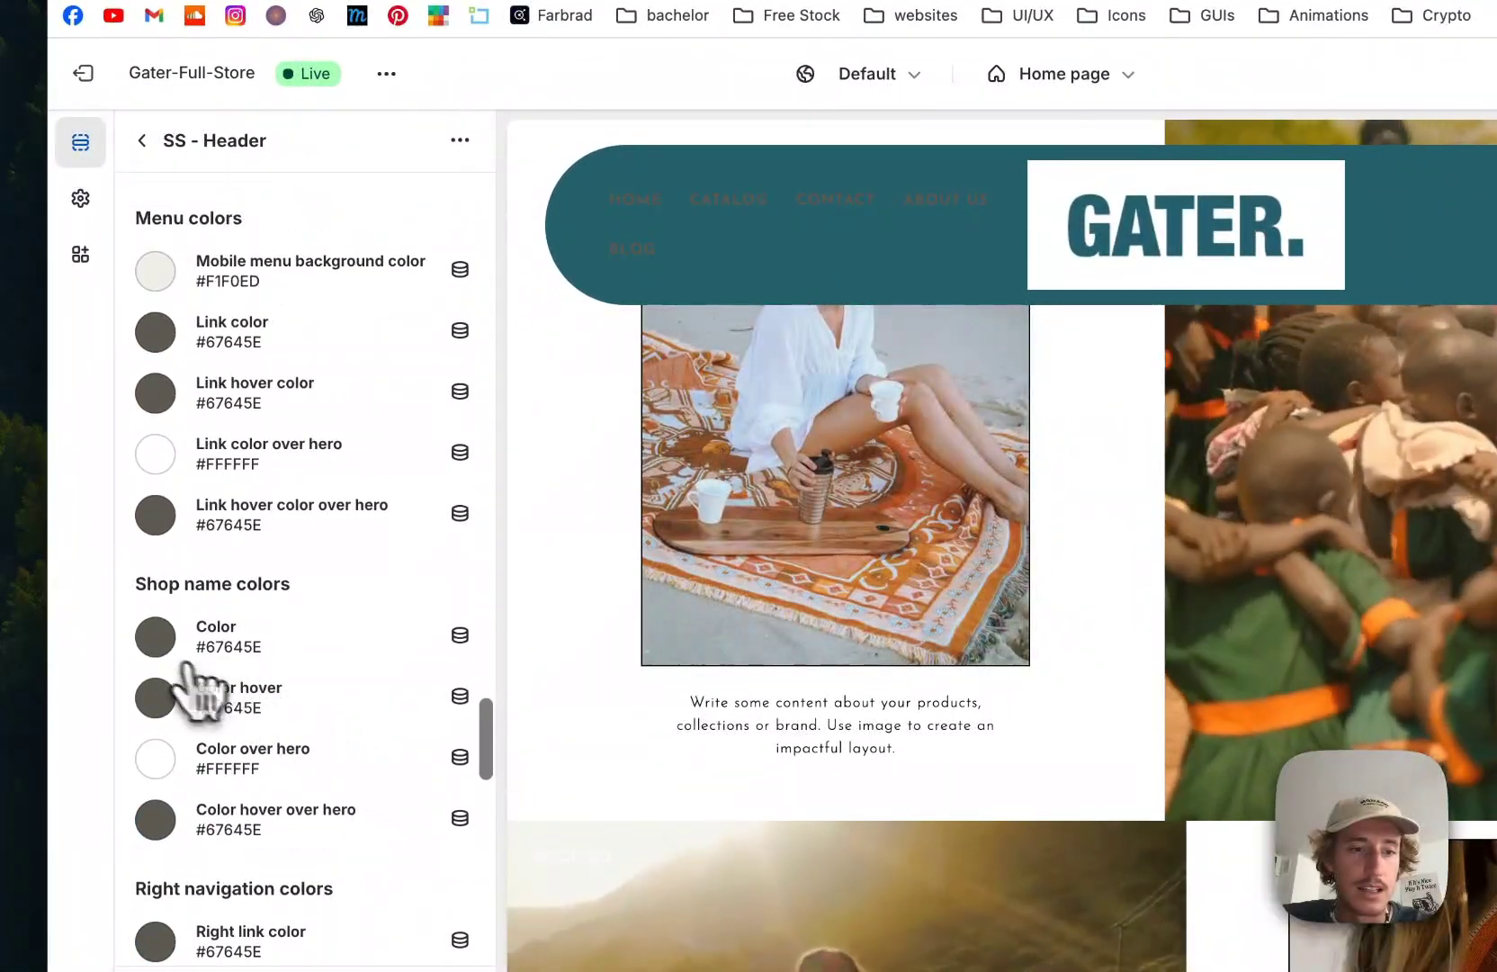
click(155, 635)
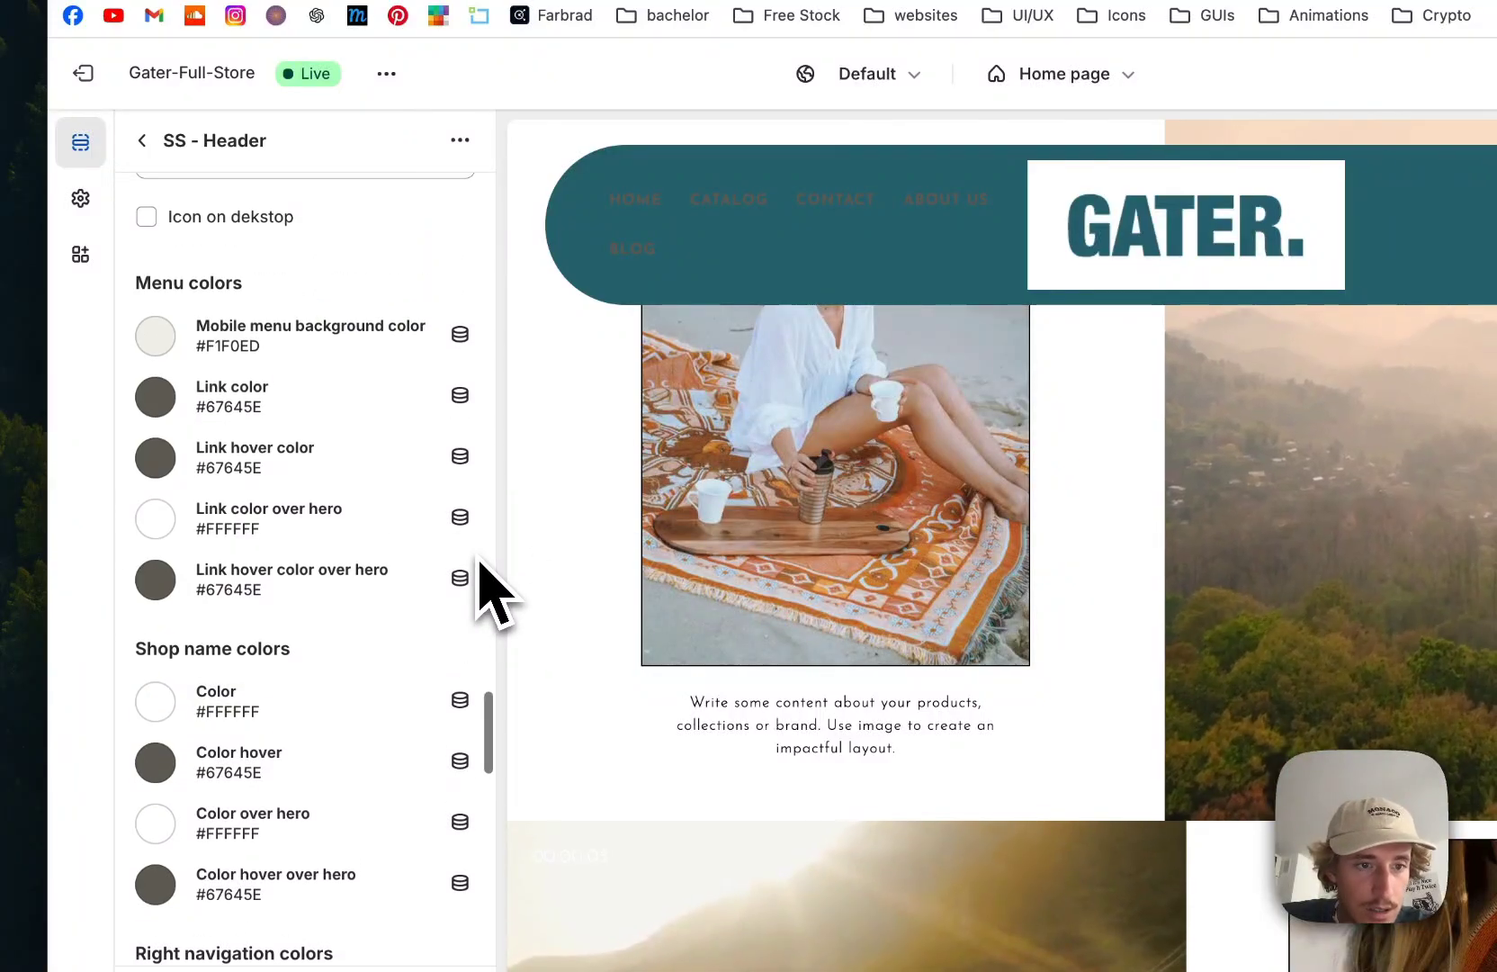
click(155, 397)
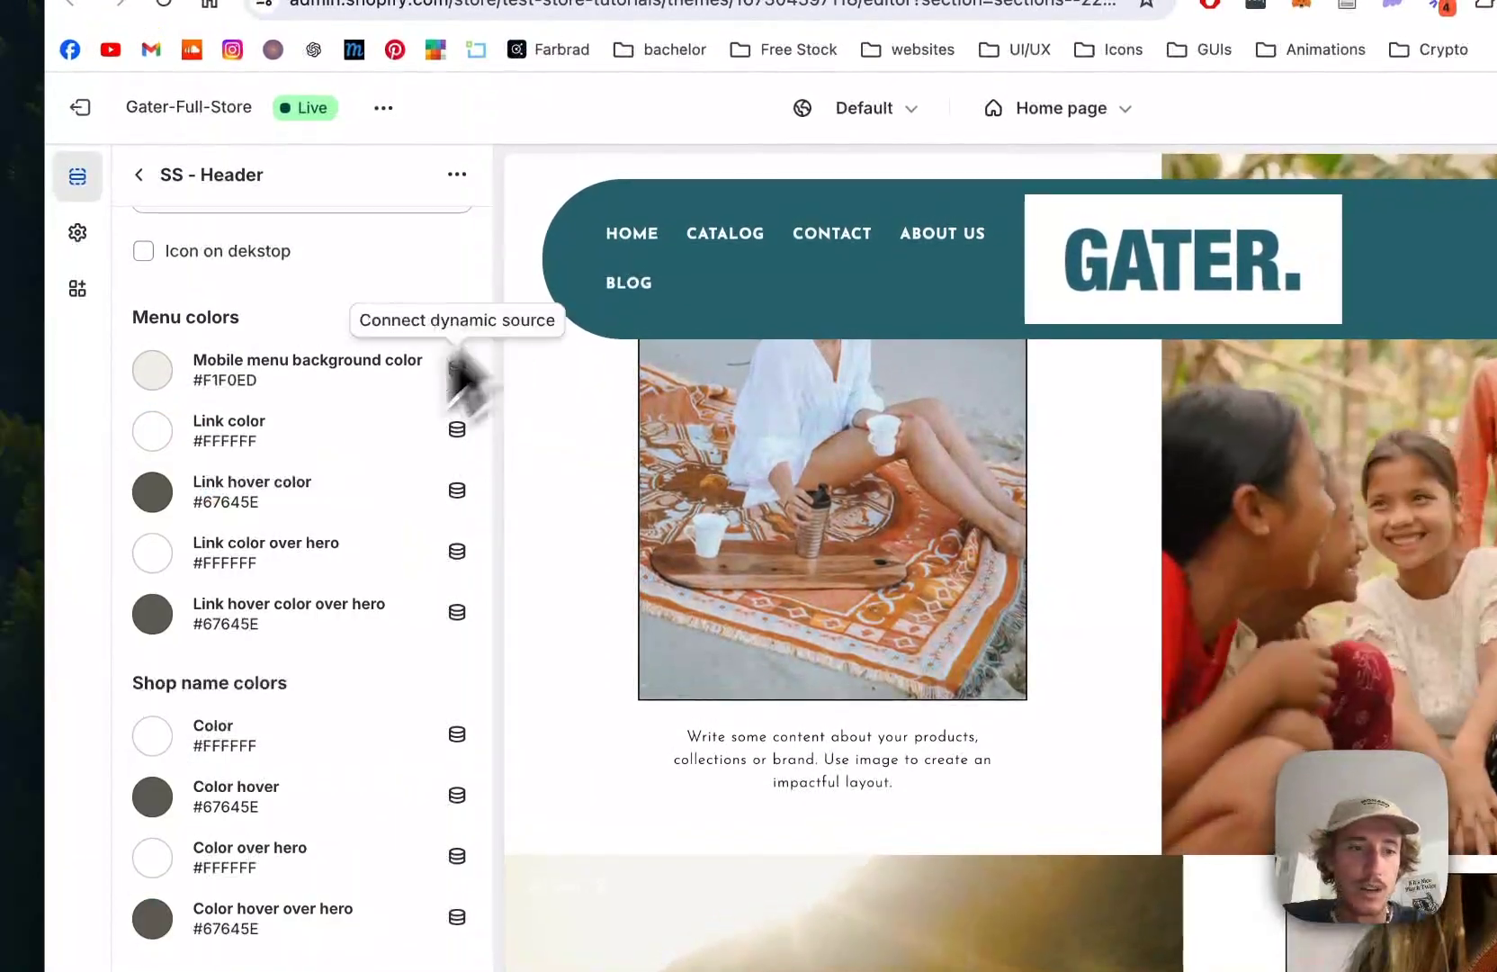
click(151, 492)
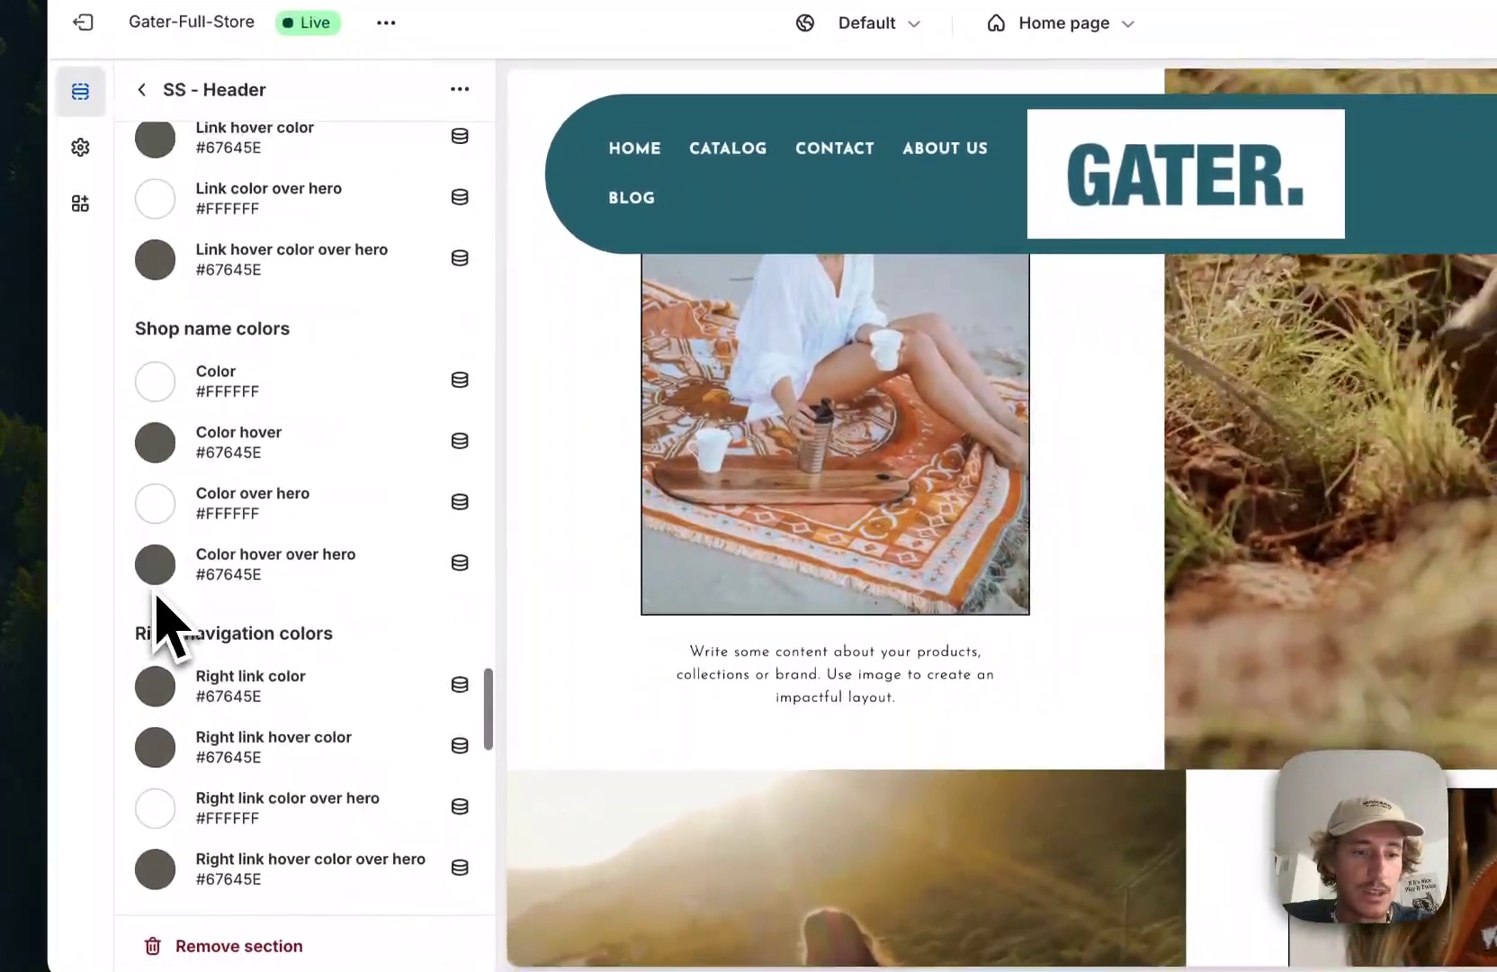
click(153, 680)
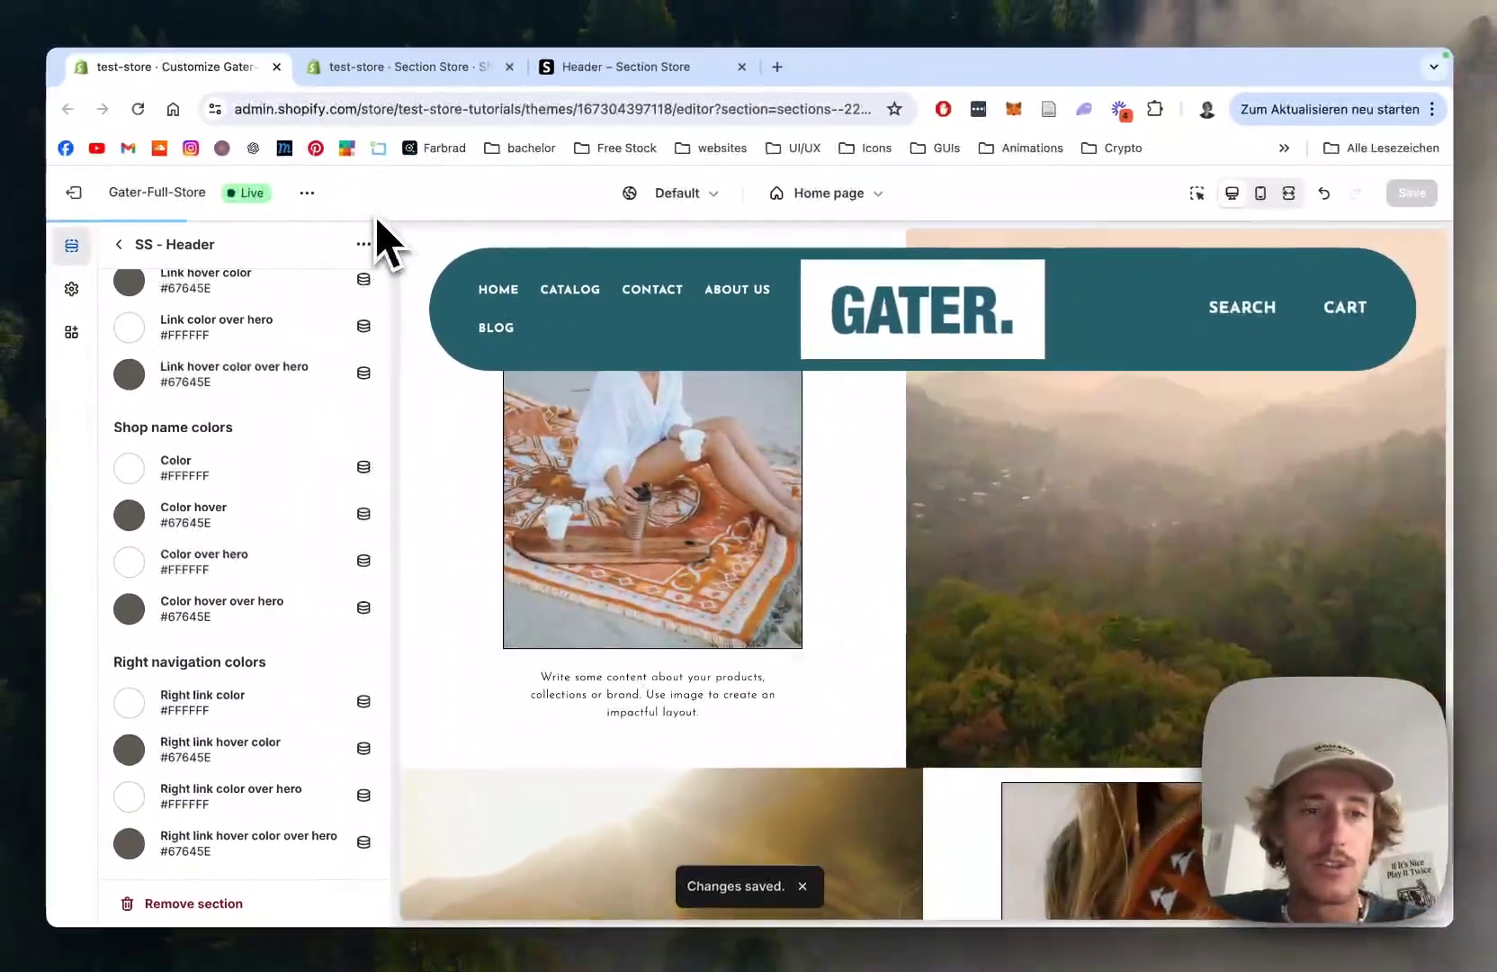
mouse_move(1345, 306)
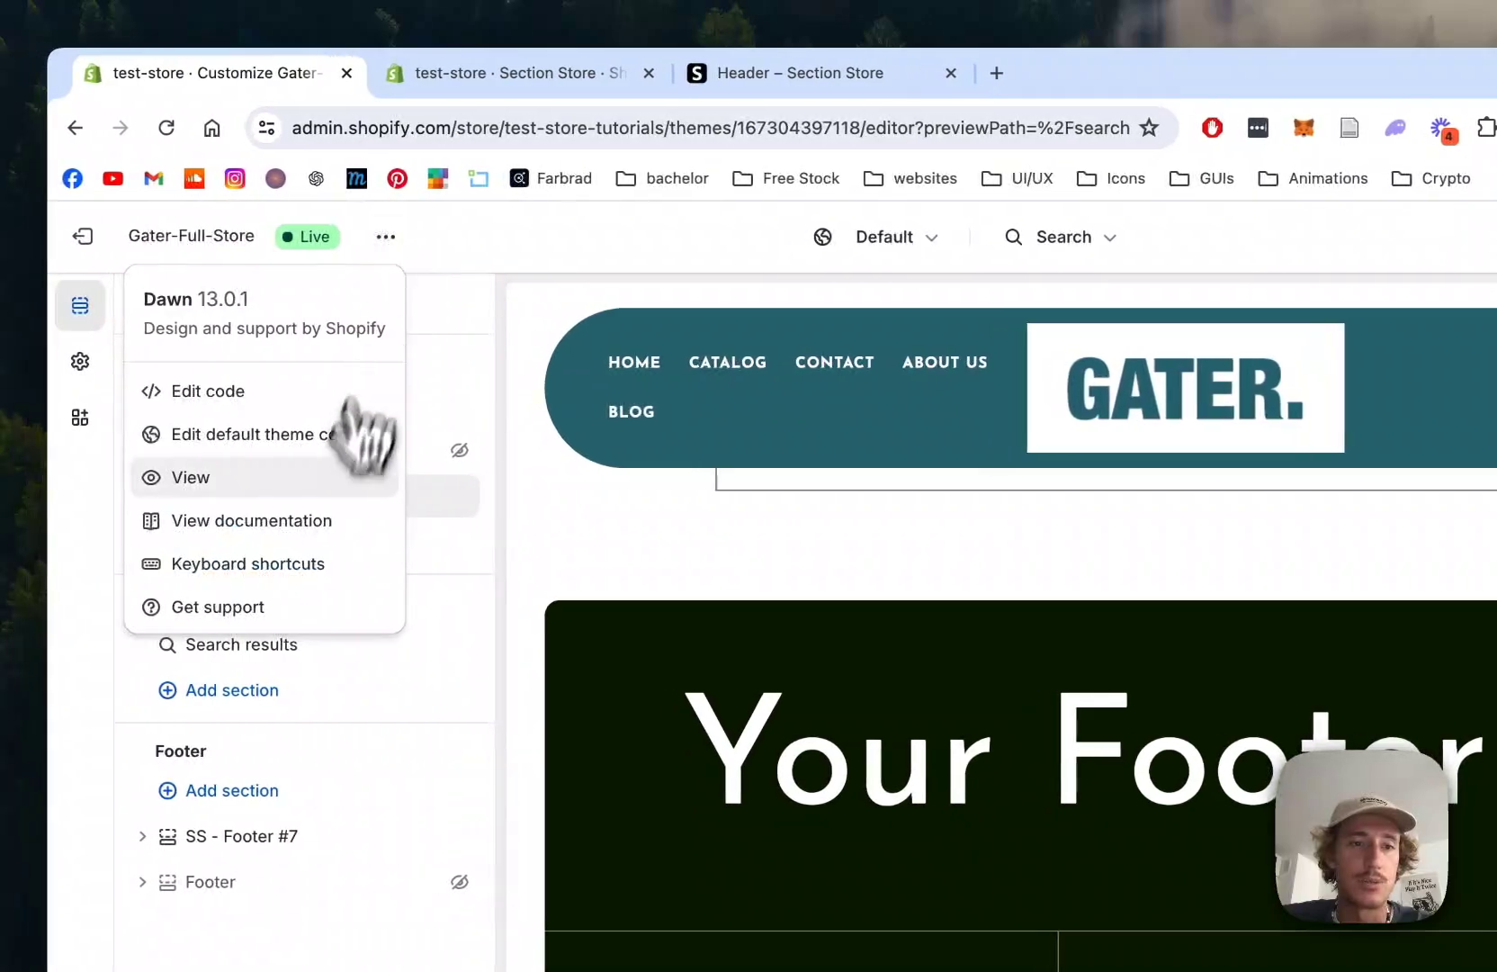
View the live storefront in a new tab
click(189, 477)
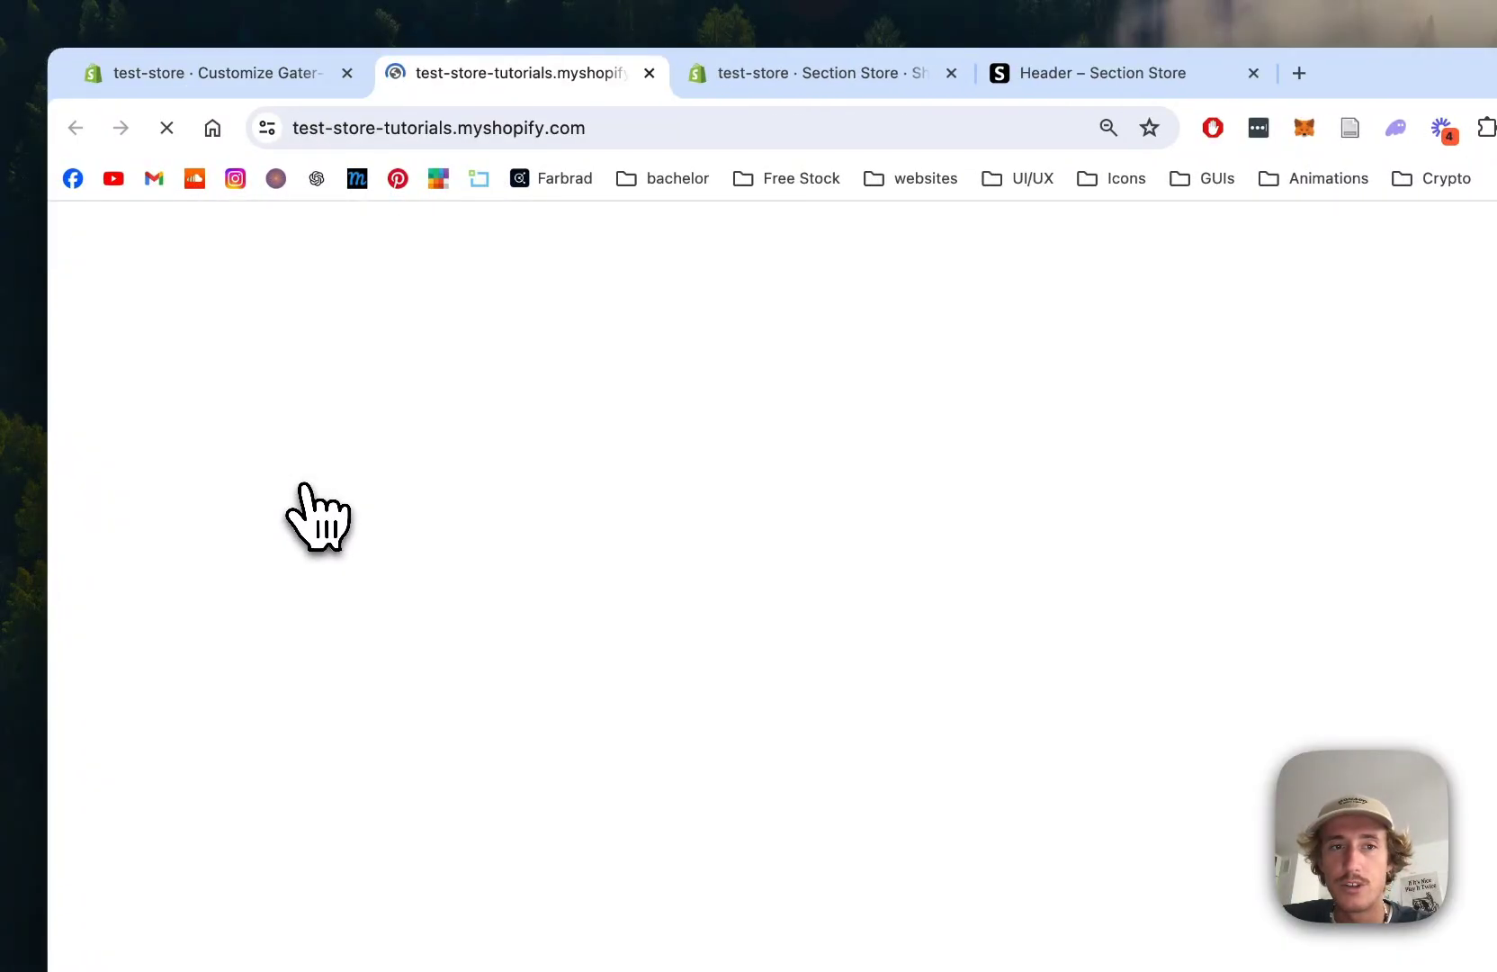